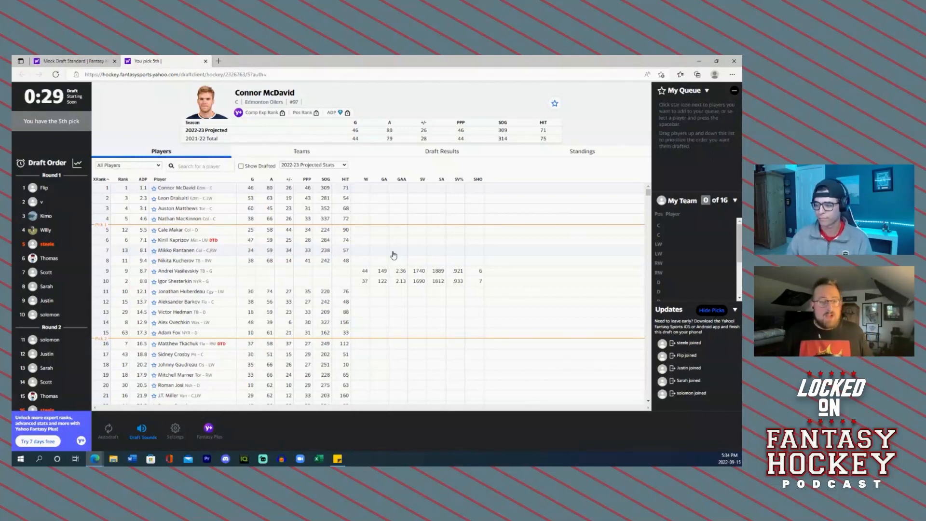
{"action": "mouse_move", "coordinate": [307, 179]}
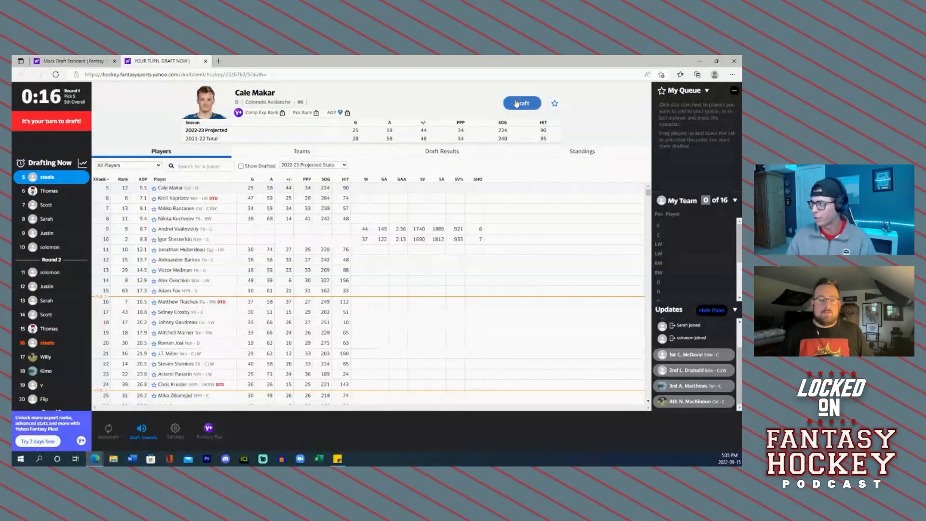
Draft Cale Makar with the fifth overall pick to fill the defence slot
{"action": "left_click", "coordinate": [521, 103]}
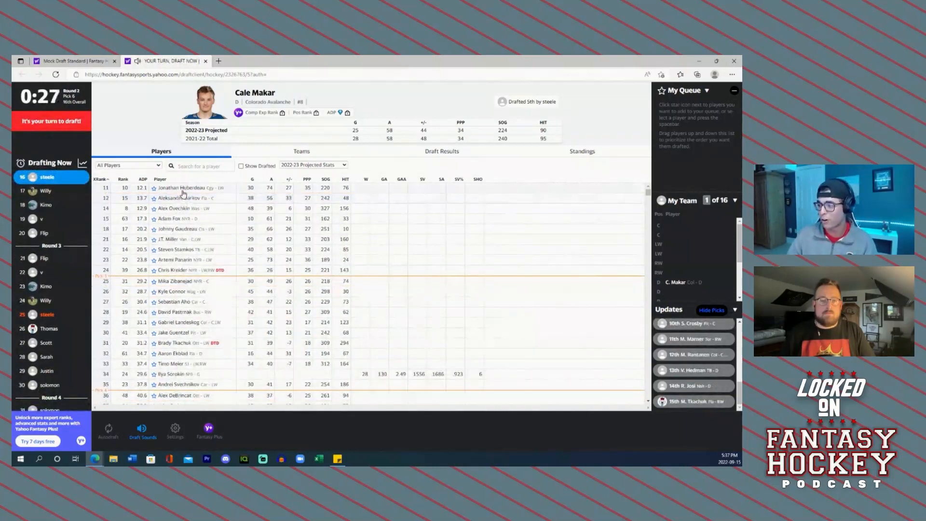
Select Jonathan Huberdeau and draft him with the 16th pick
{"action": "left_click", "coordinate": [175, 187]}
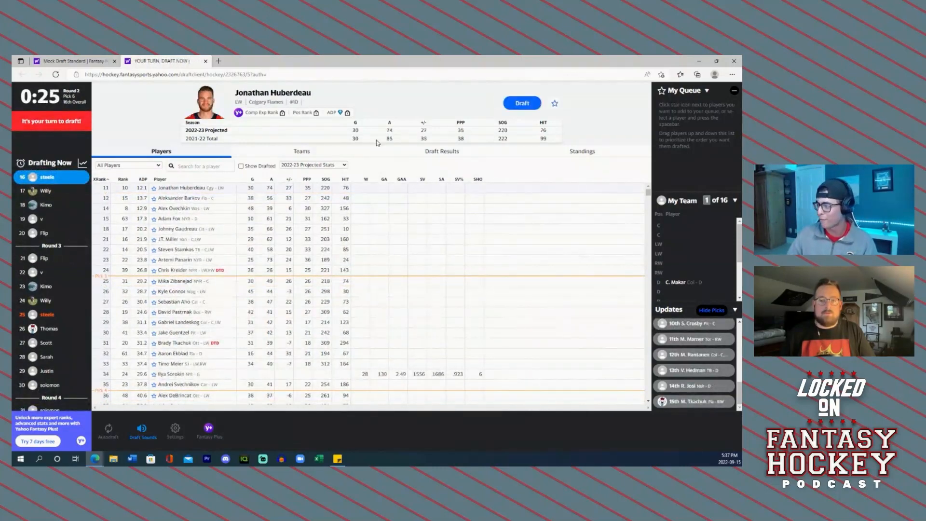
{"action": "left_click", "coordinate": [522, 102]}
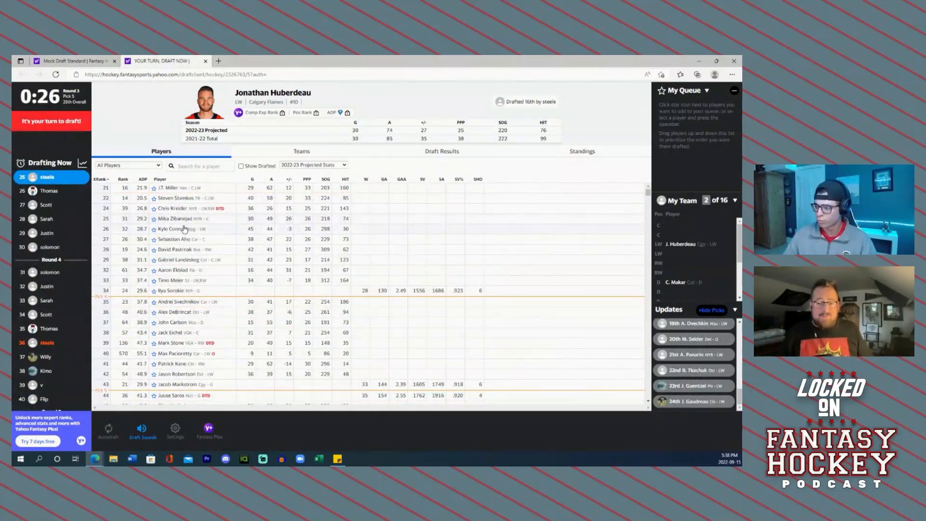
{"action": "mouse_move", "coordinate": [263, 194]}
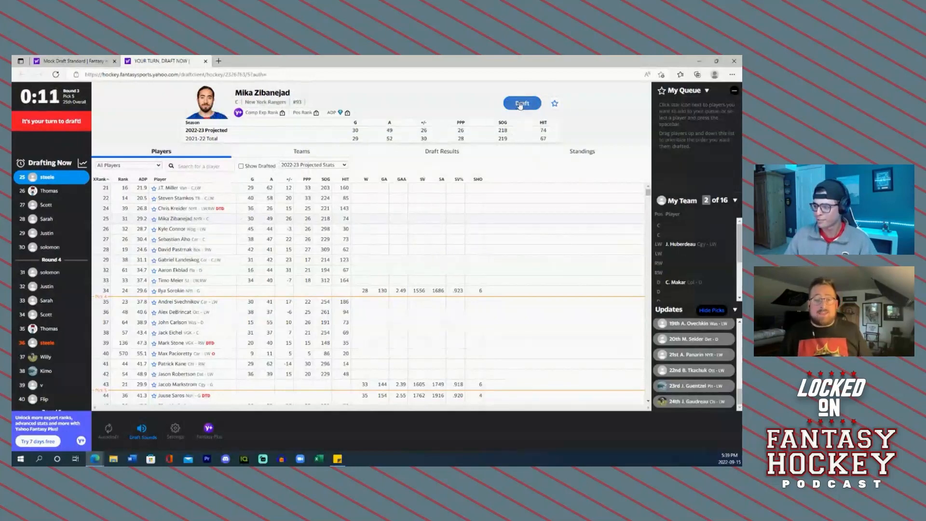
Draft Mika Zibanejad 25th overall into the centre slot
{"action": "left_click", "coordinate": [521, 103]}
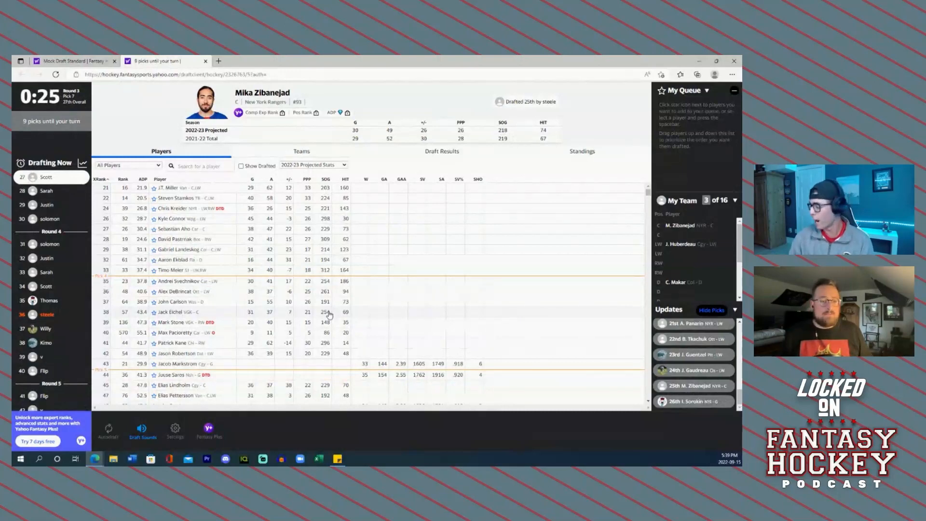
{"action": "mouse_move", "coordinate": [226, 251]}
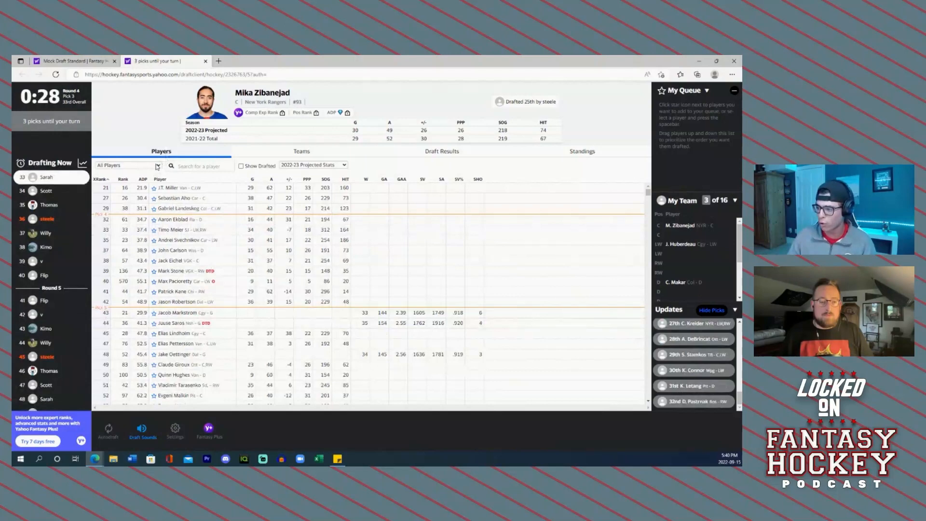
{"action": "left_click", "coordinate": [154, 165]}
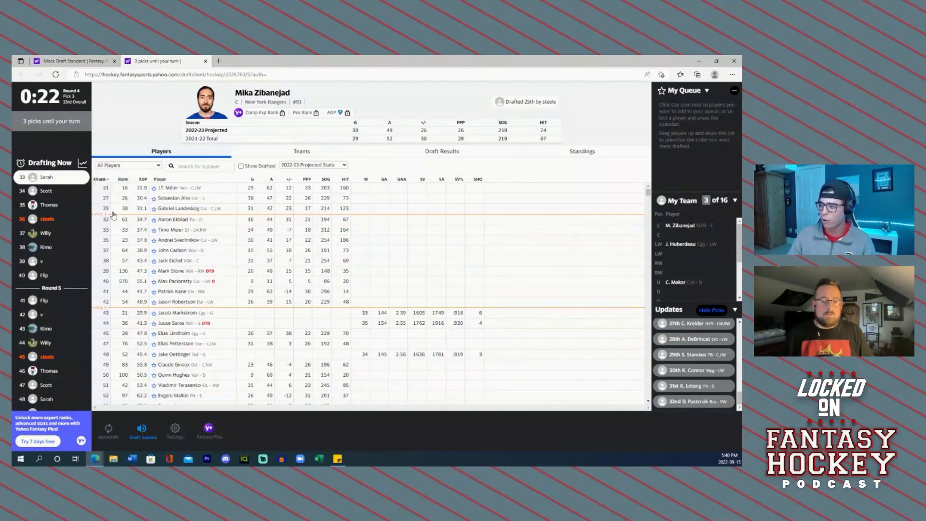
{"action": "left_click", "coordinate": [127, 164]}
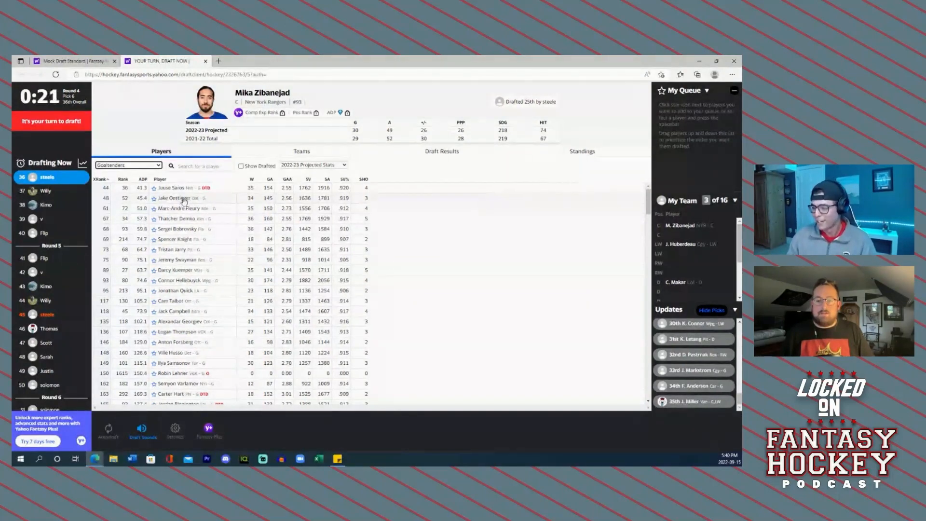
Open Juuse Saros's player card from the Goaltenders list
{"action": "left_click", "coordinate": [169, 188]}
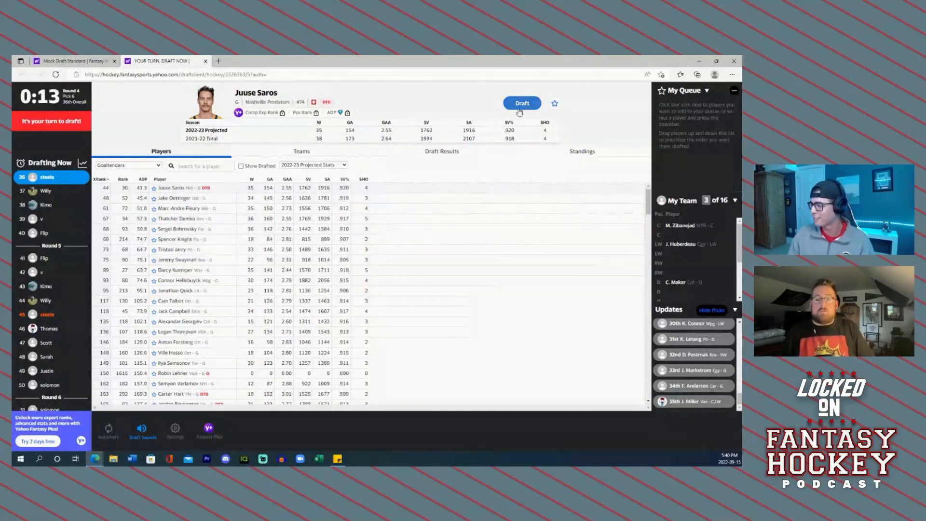
Draft goaltender Juuse Saros with the 36th pick
{"action": "left_click", "coordinate": [521, 103]}
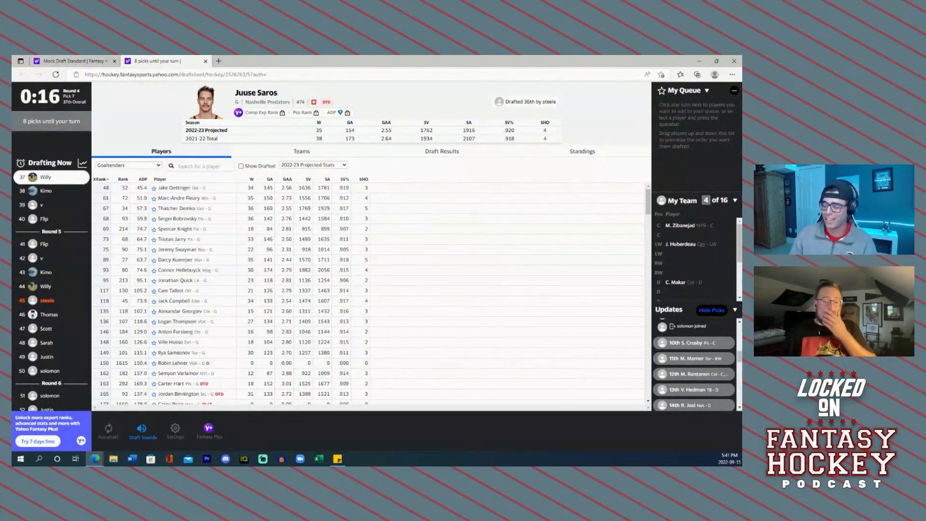
{"action": "mouse_move", "coordinate": [609, 325]}
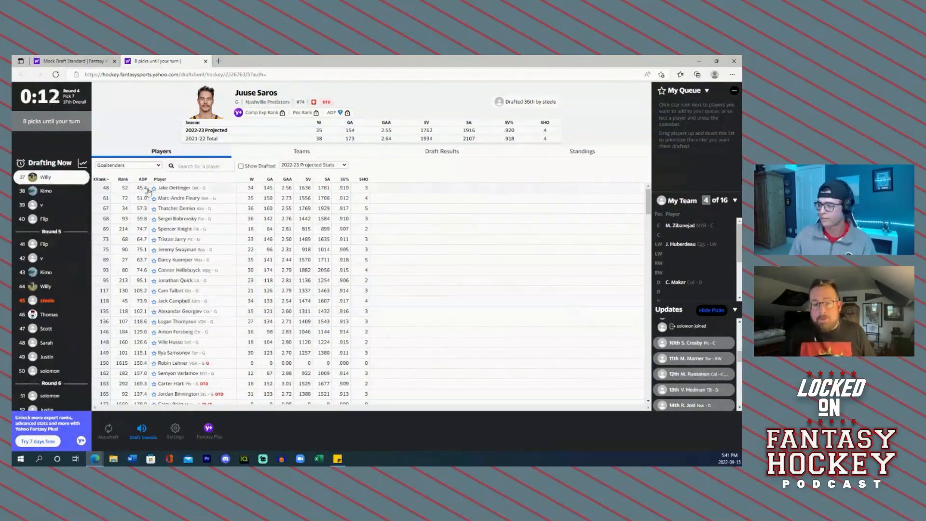
Switch the position filter to All Players
{"action": "left_click", "coordinate": [127, 165]}
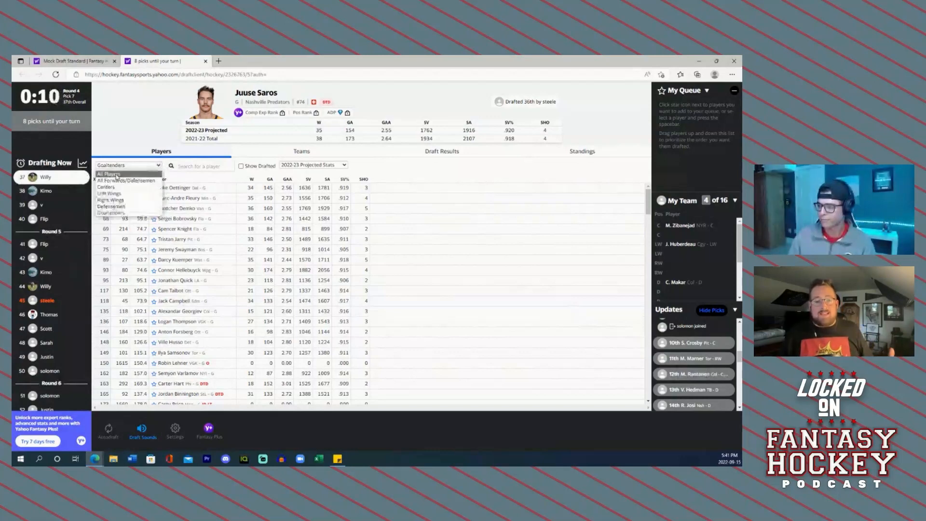
{"action": "left_click", "coordinate": [107, 174]}
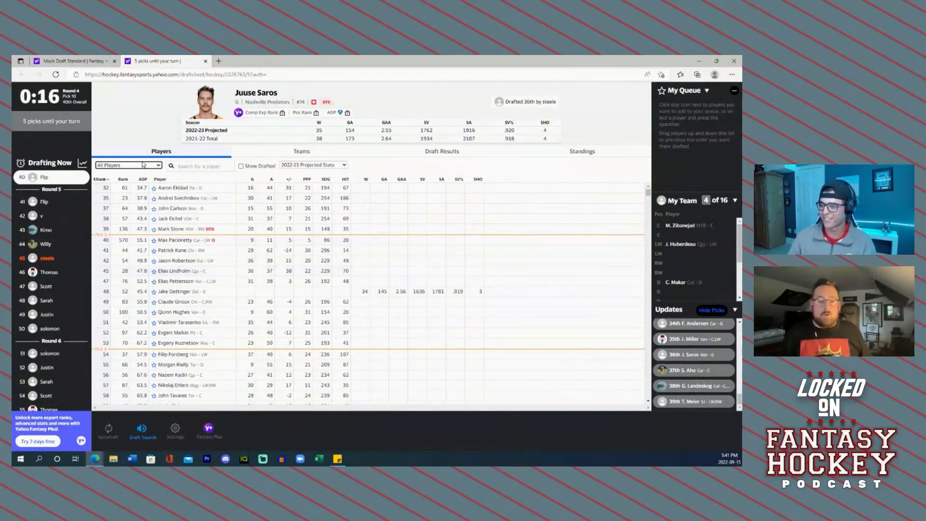
Set the position filter to Goaltenders
{"action": "left_click", "coordinate": [128, 165]}
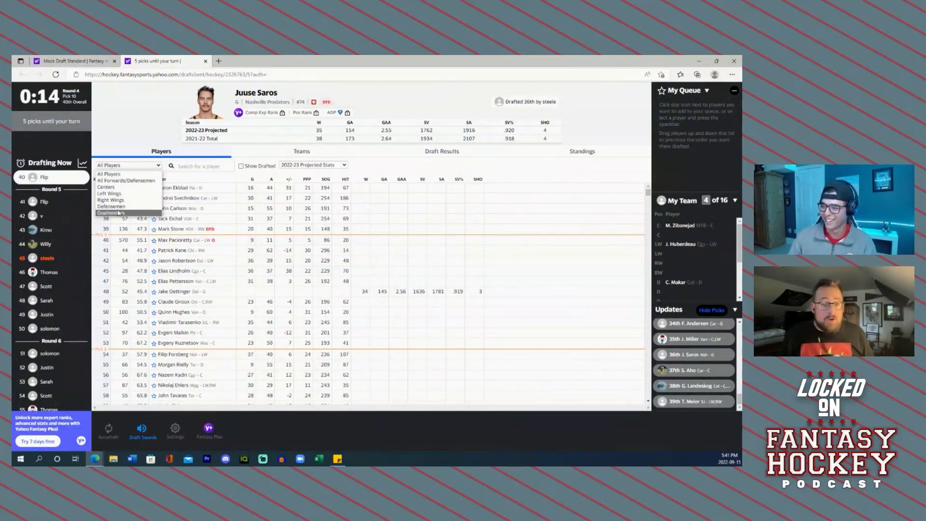
{"action": "left_click", "coordinate": [113, 212]}
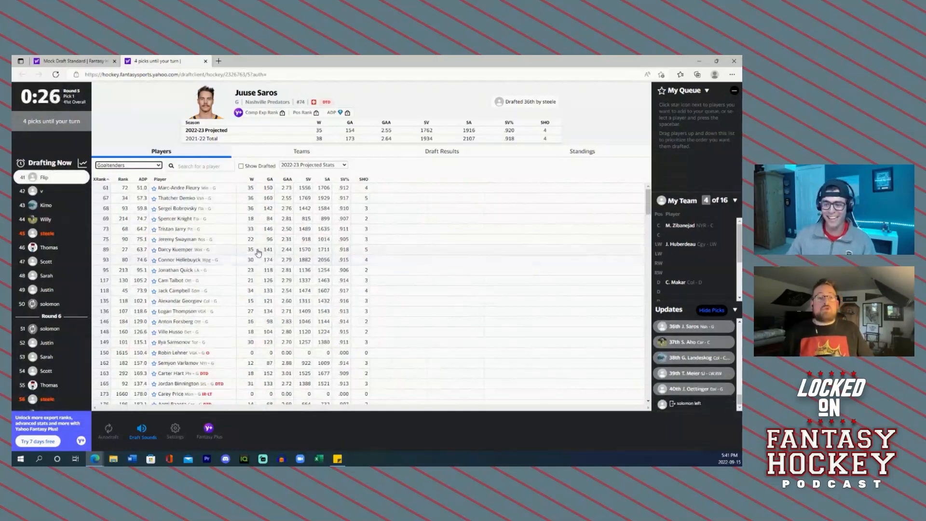
{"action": "mouse_move", "coordinate": [253, 268]}
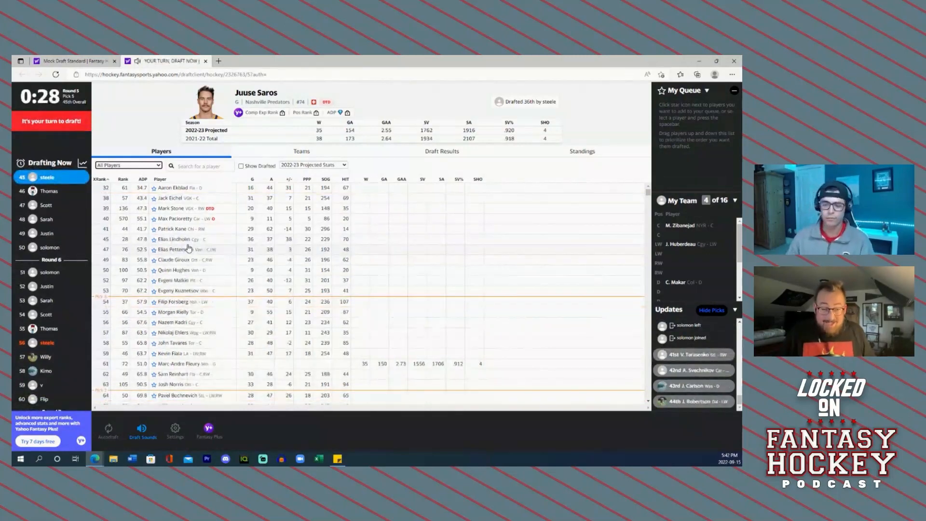
{"action": "mouse_move", "coordinate": [213, 231]}
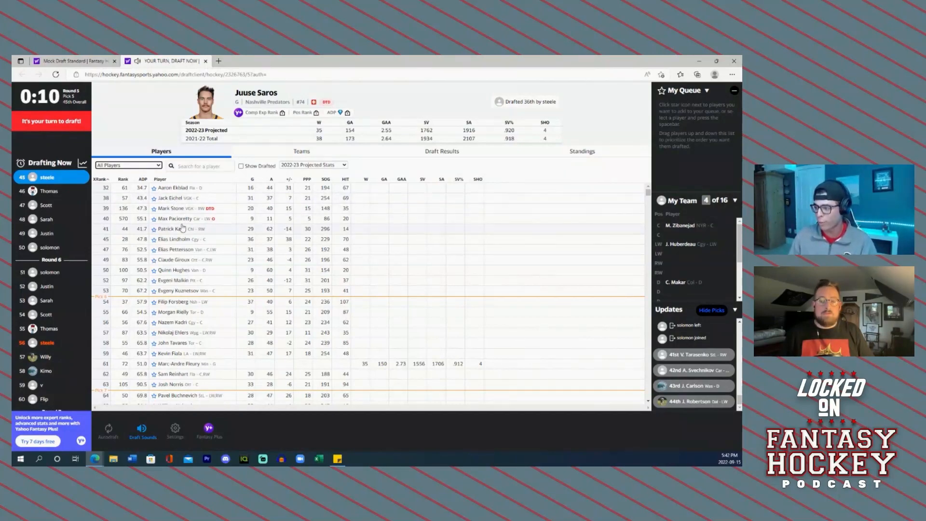
{"action": "mouse_move", "coordinate": [171, 202]}
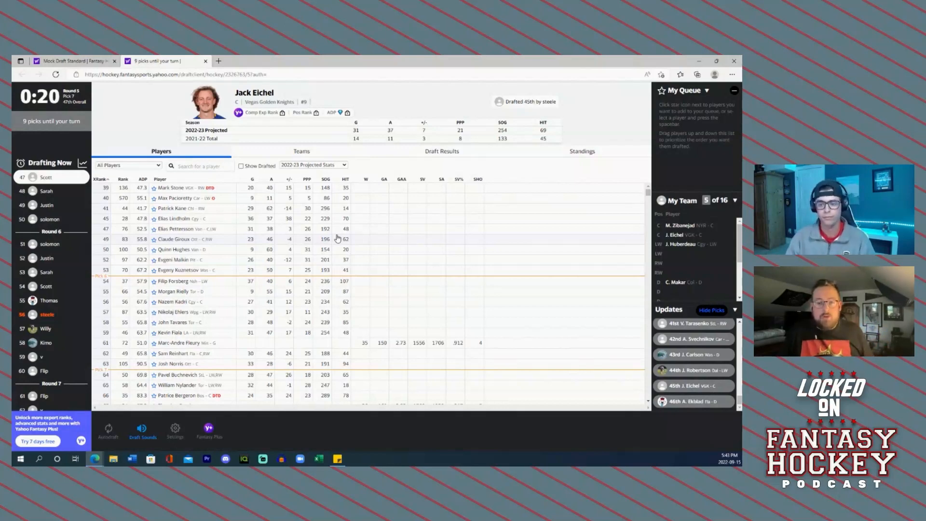
{"action": "mouse_move", "coordinate": [279, 226]}
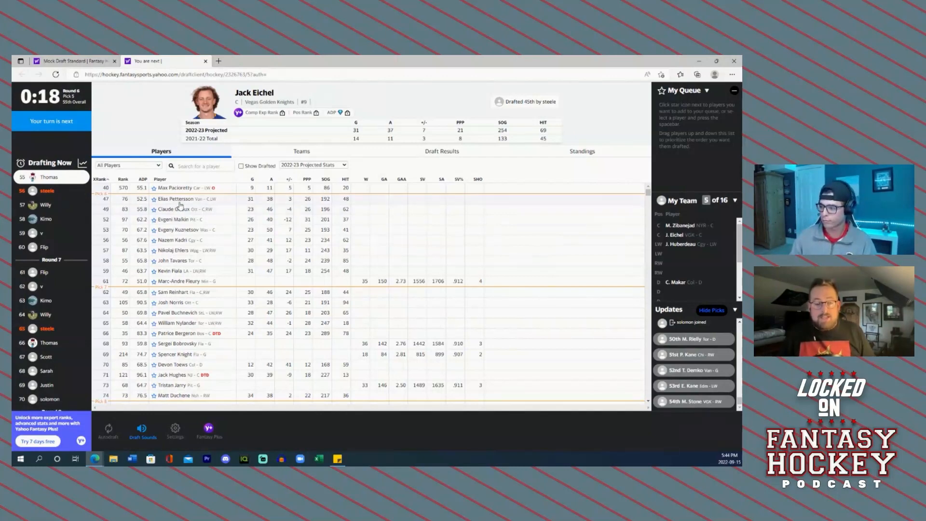
{"action": "mouse_move", "coordinate": [112, 212]}
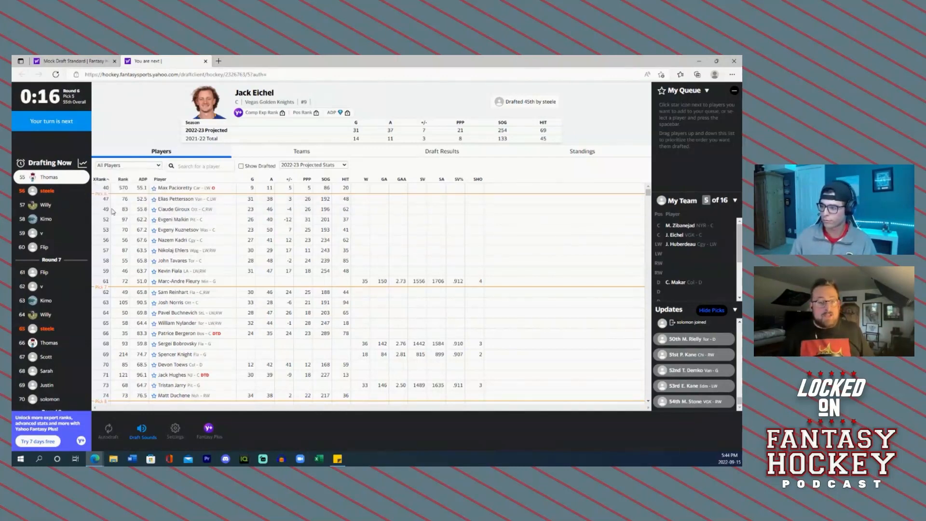
Filter the available player list to Right Wings only
{"action": "left_click", "coordinate": [127, 165]}
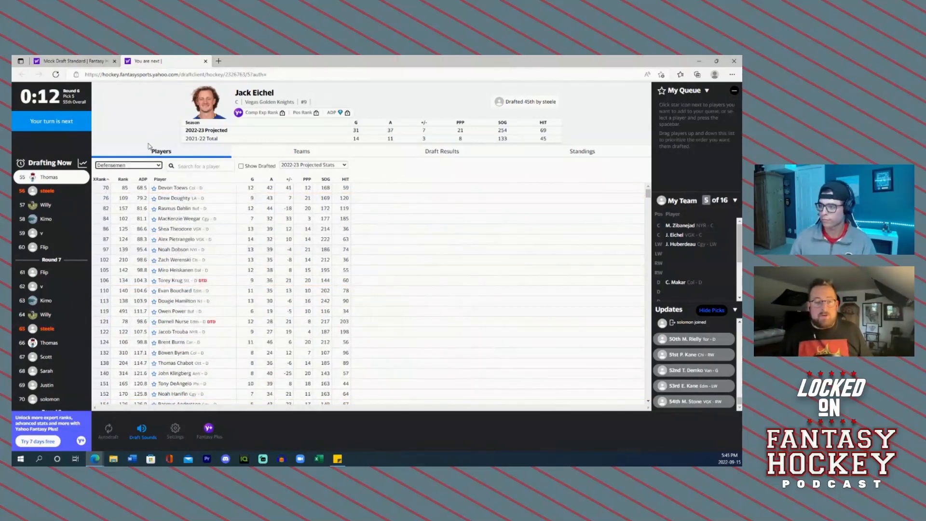
{"action": "left_click", "coordinate": [128, 165]}
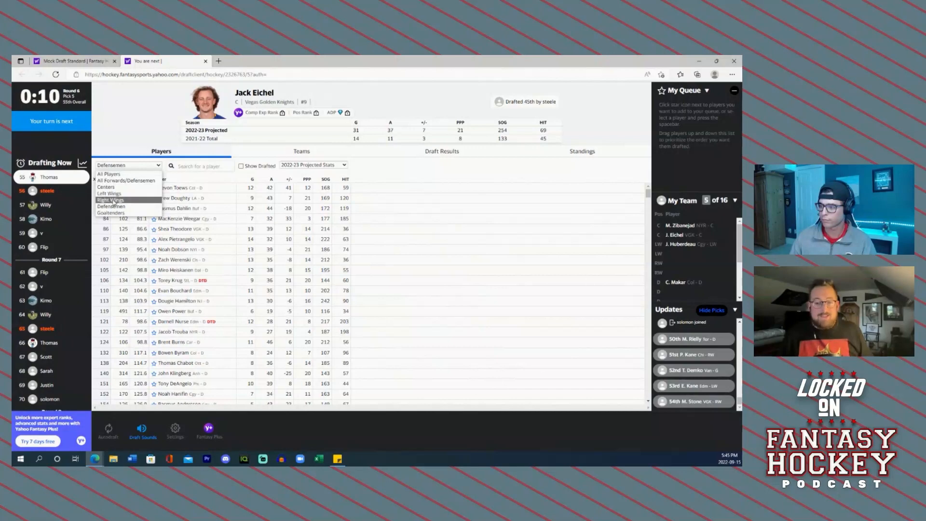
{"action": "left_click", "coordinate": [109, 199]}
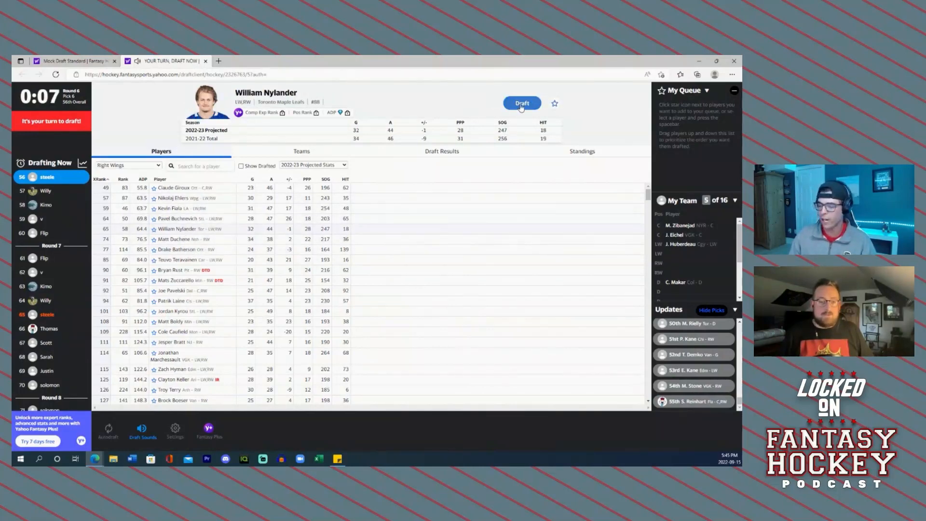
Draft William Nylander with the 56th pick as the sixth player
{"action": "left_click", "coordinate": [522, 103]}
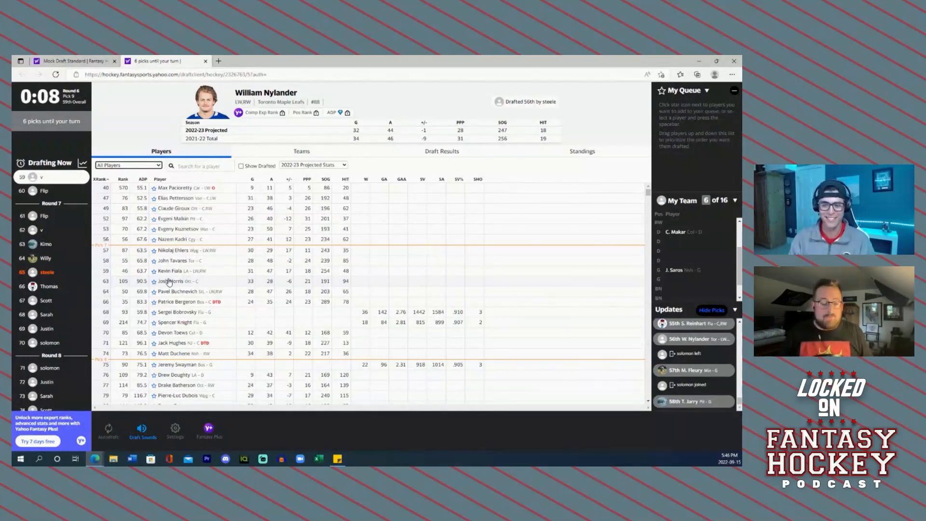
{"action": "mouse_move", "coordinate": [148, 286]}
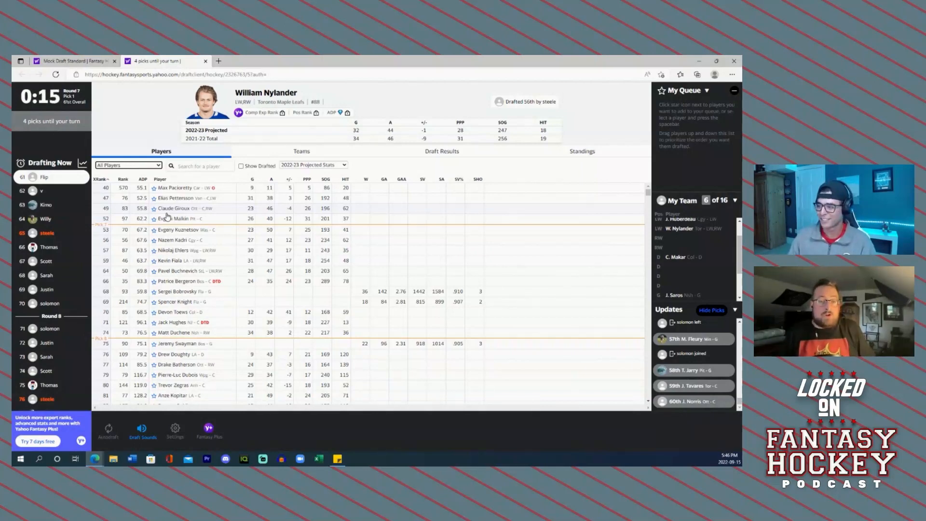
Filter to Goaltenders and draft Jack Campbell with the 65th pick
{"action": "left_click", "coordinate": [128, 165]}
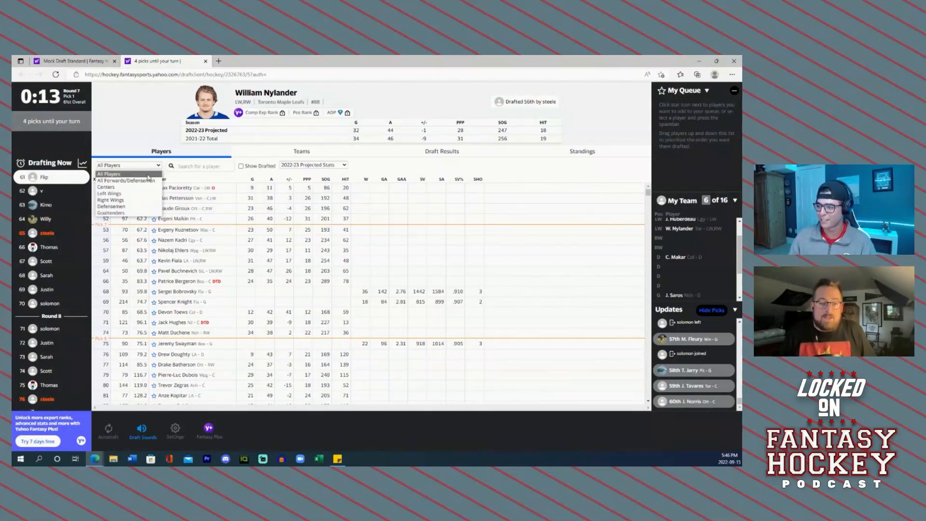
{"action": "left_click", "coordinate": [112, 212]}
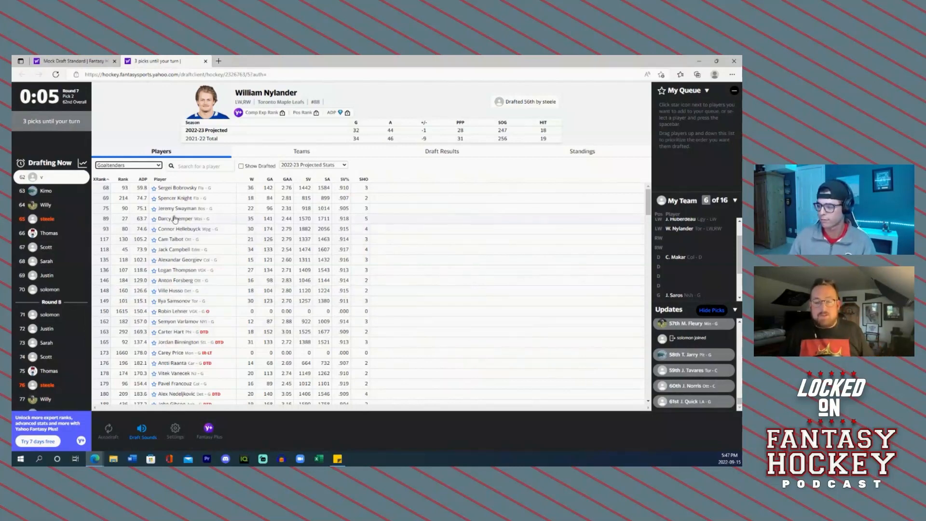
{"action": "mouse_move", "coordinate": [179, 215]}
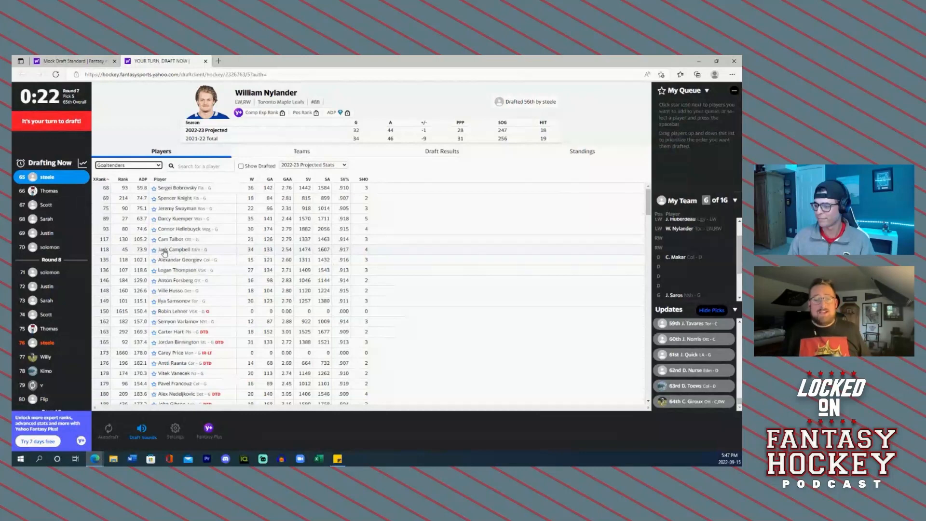
{"action": "left_click", "coordinate": [167, 249]}
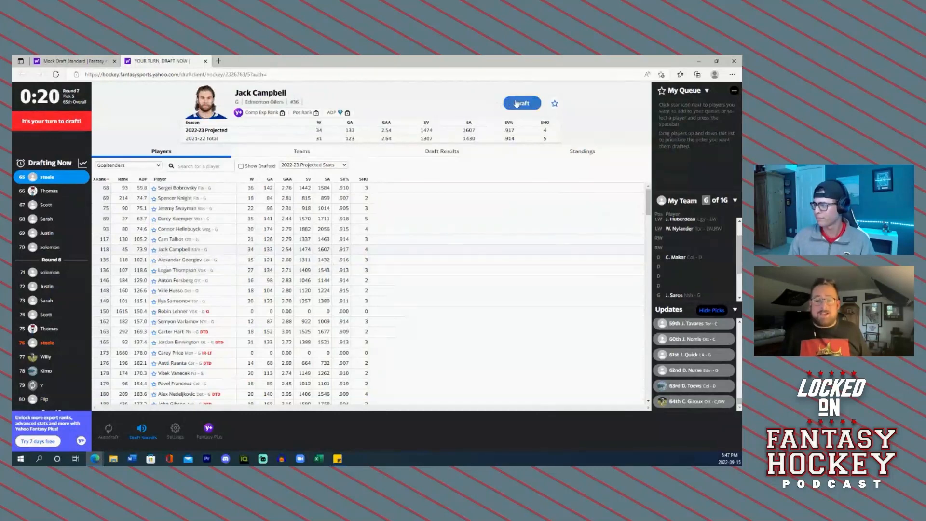
{"action": "left_click", "coordinate": [521, 103]}
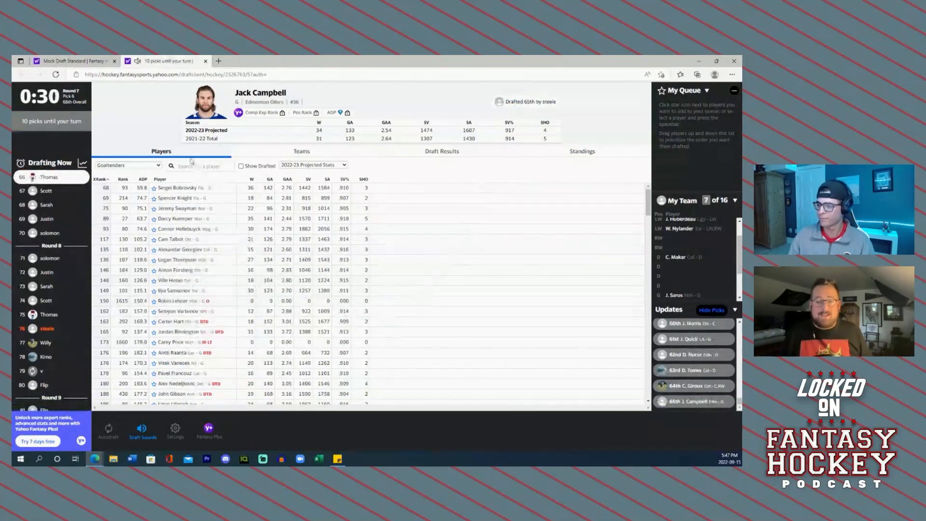
{"action": "left_click", "coordinate": [127, 164]}
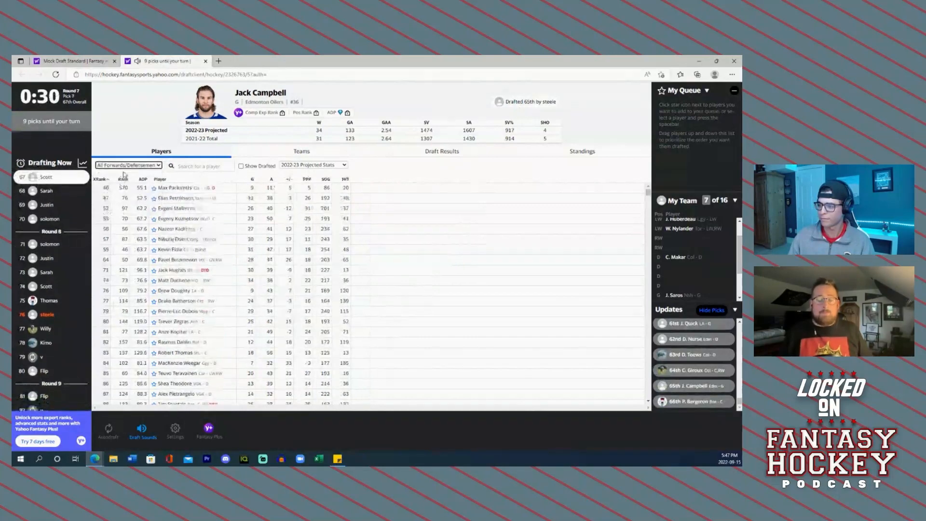
Switch the position filter to All Players so goaltenders appear alongside skaters
{"action": "left_click", "coordinate": [128, 165]}
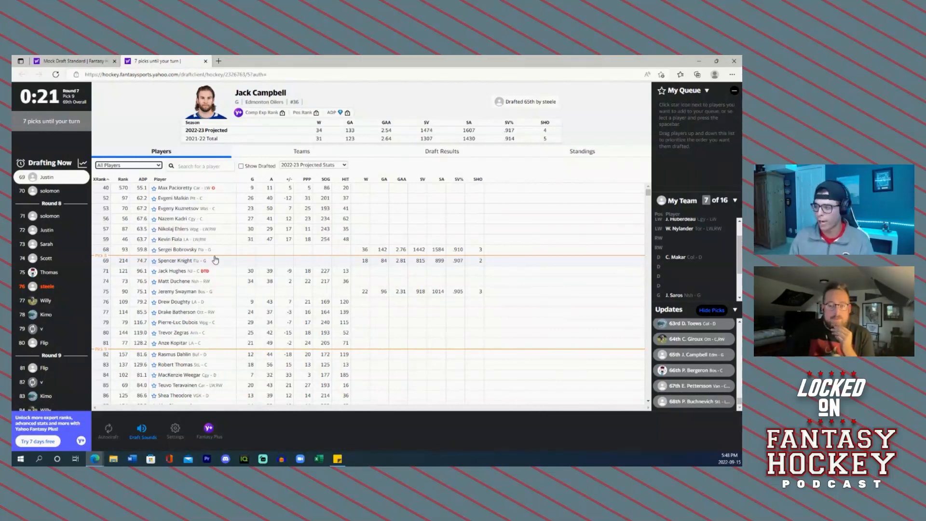
Filter the available player list to Goaltenders only
{"action": "left_click", "coordinate": [128, 165]}
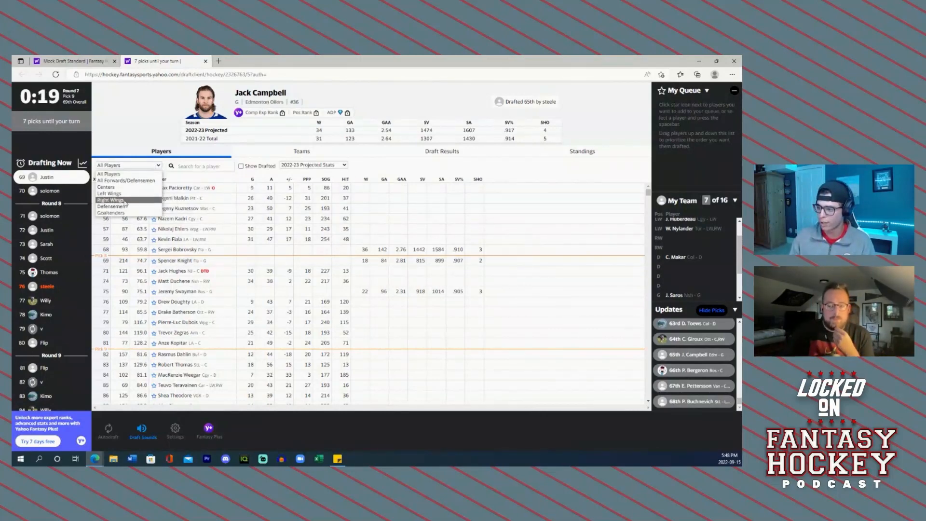
{"action": "left_click", "coordinate": [112, 206]}
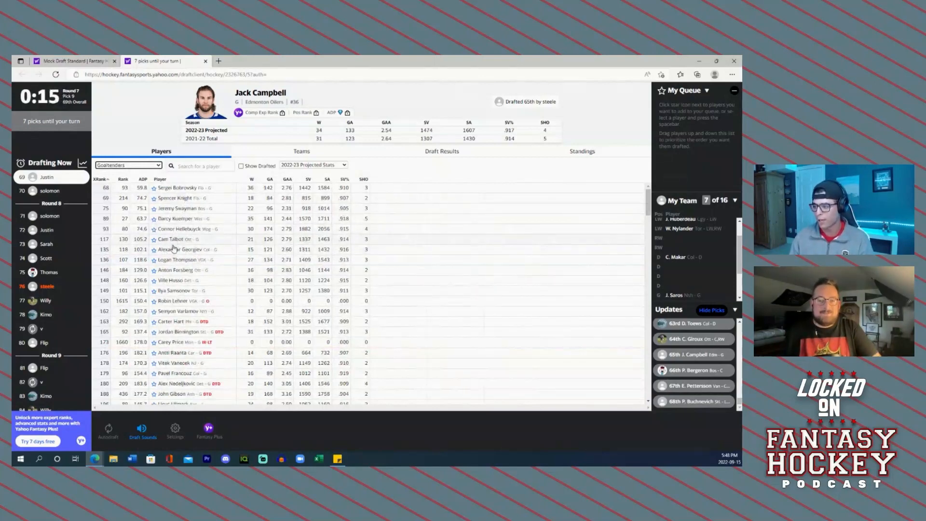
{"action": "mouse_move", "coordinate": [180, 279]}
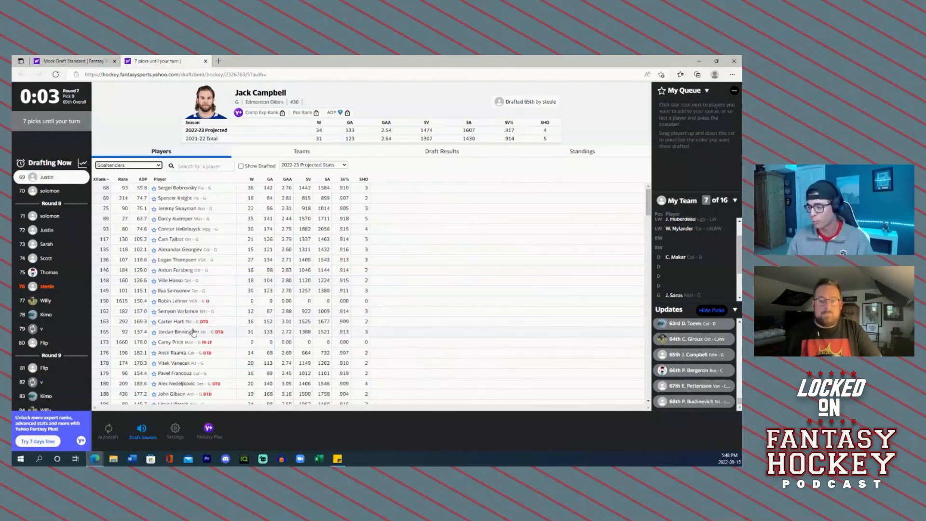
{"action": "left_click", "coordinate": [128, 165]}
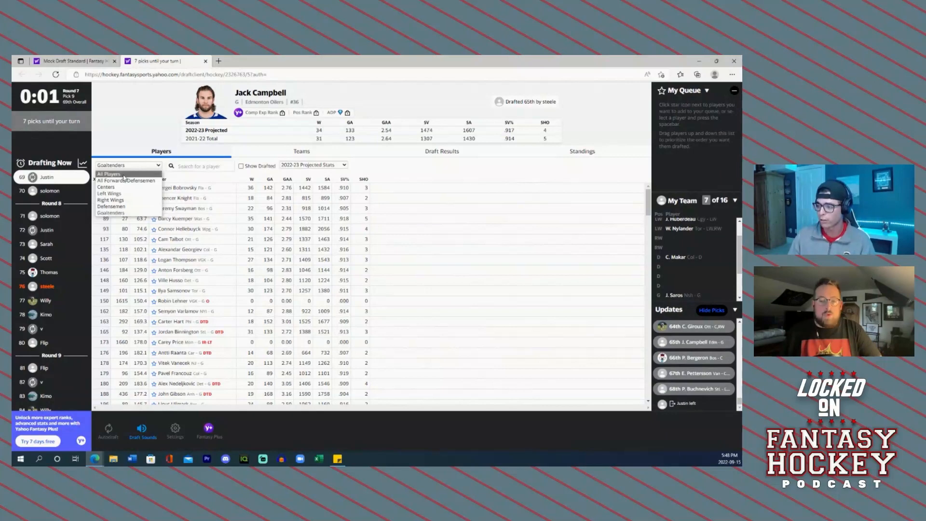
Choose All Players in the filter and wait as the draft reaches pick 72
{"action": "left_click", "coordinate": [109, 173]}
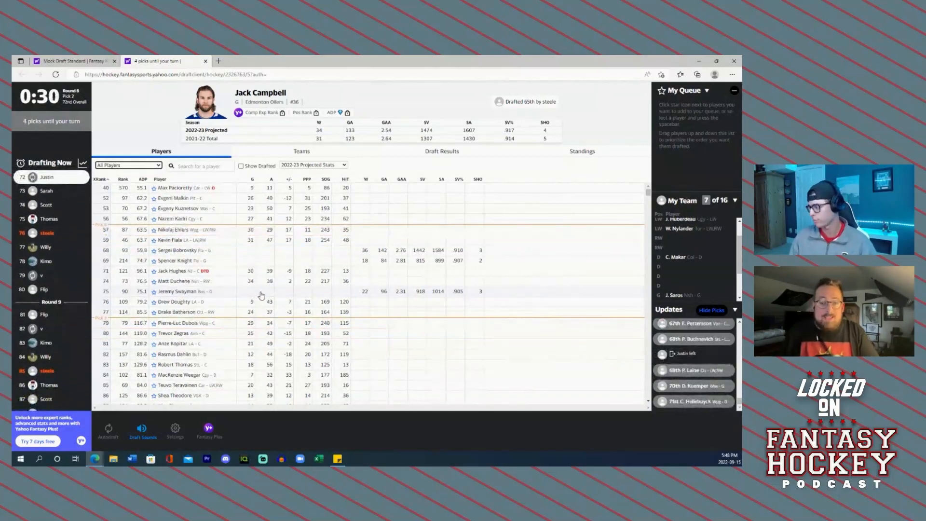
{"action": "mouse_move", "coordinate": [228, 282]}
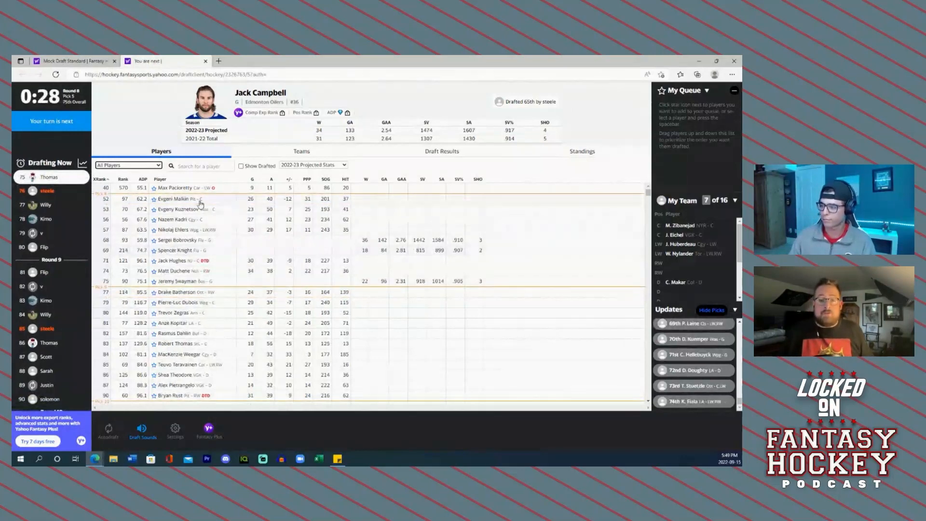
Filter to Defensemen, select Rasmus Dahlin and draft him 76th
{"action": "left_click", "coordinate": [128, 164]}
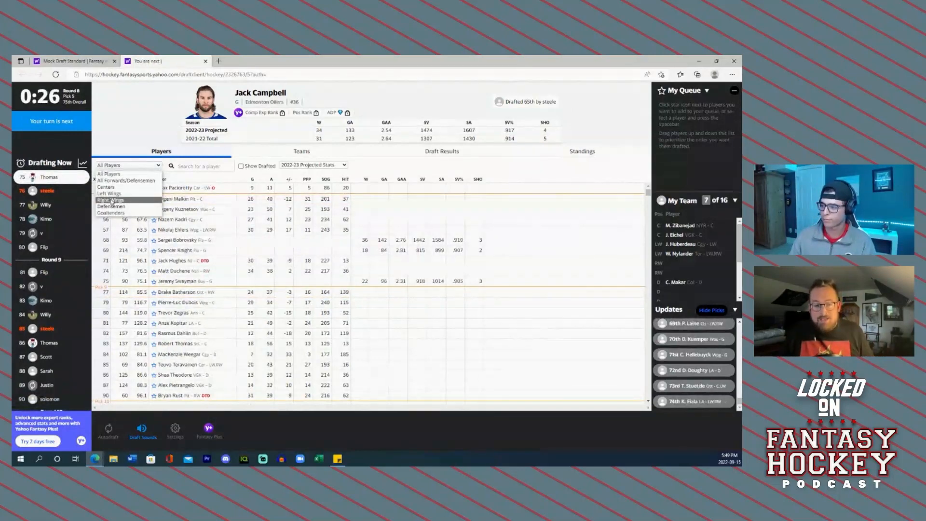
{"action": "left_click", "coordinate": [111, 206]}
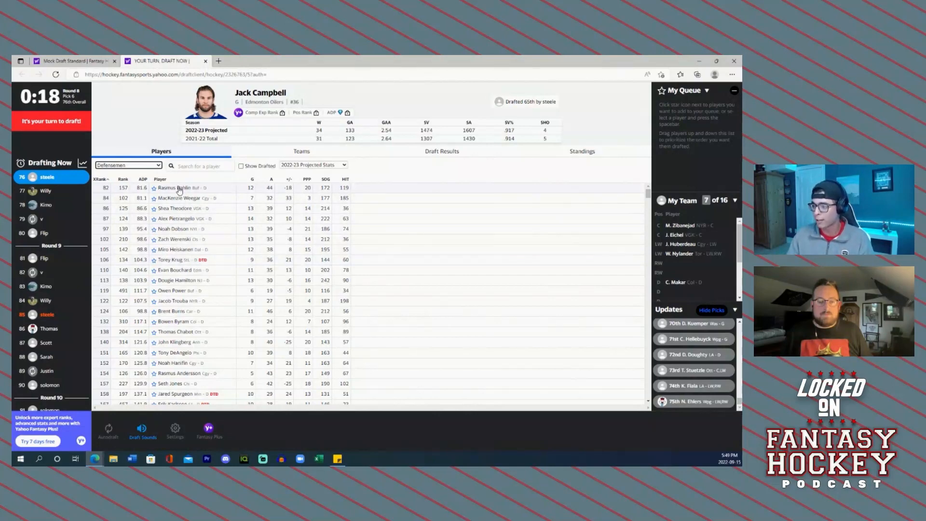
{"action": "left_click", "coordinate": [174, 187]}
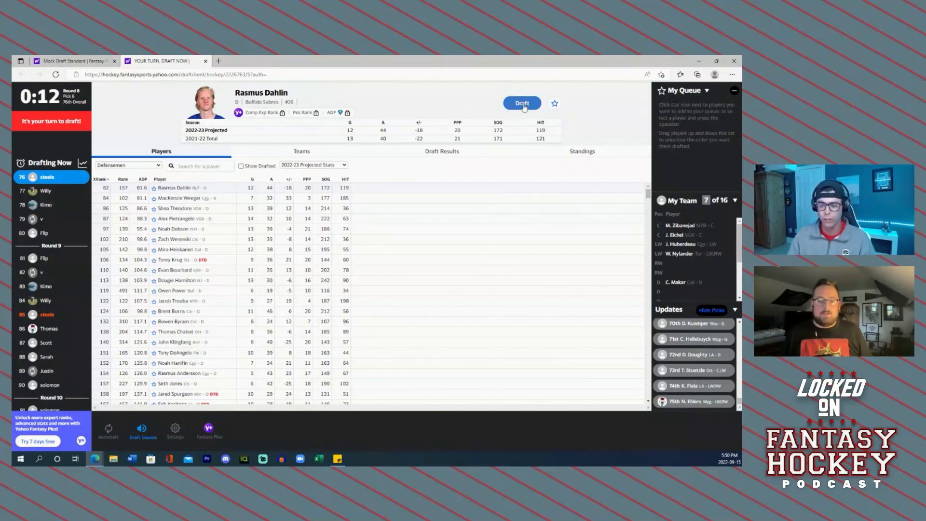
{"action": "left_click", "coordinate": [521, 103]}
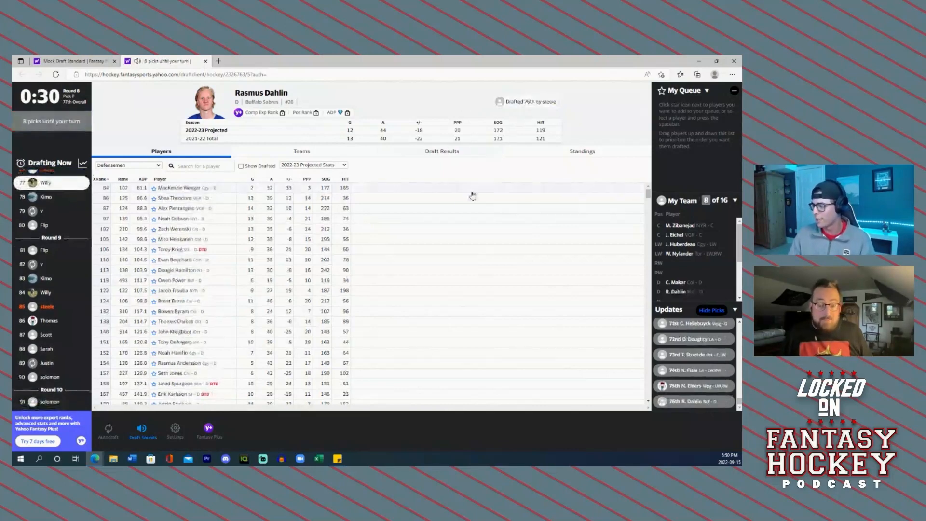
{"action": "mouse_move", "coordinate": [402, 275]}
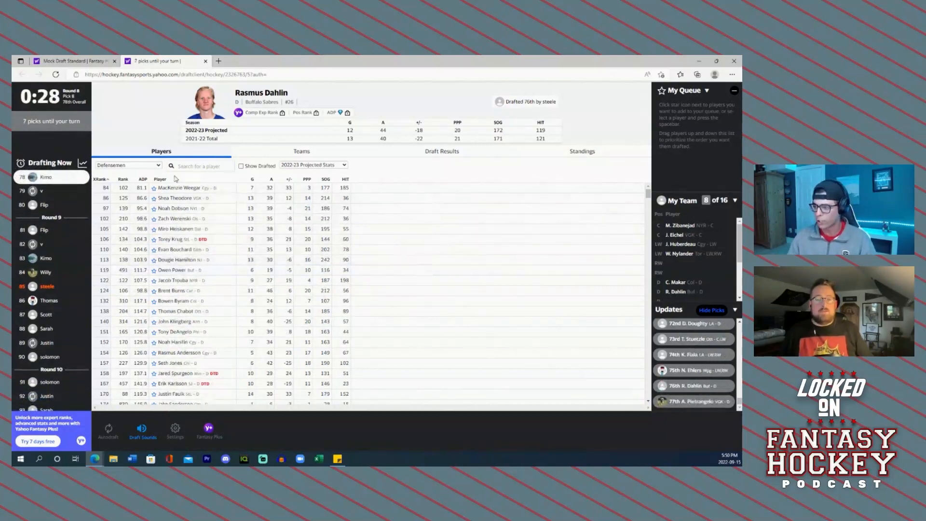
Change the position filter from Defensemen back to All Players
{"action": "left_click", "coordinate": [128, 165]}
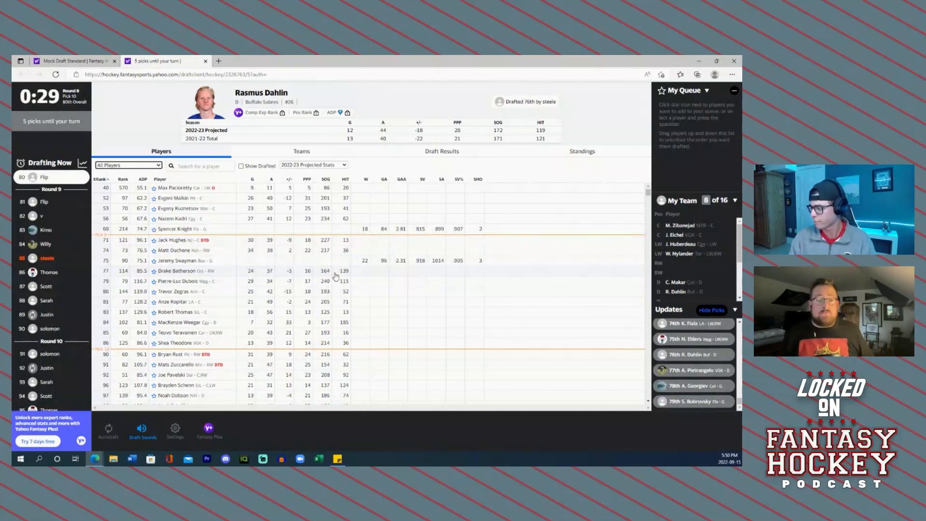
{"action": "mouse_move", "coordinate": [720, 272]}
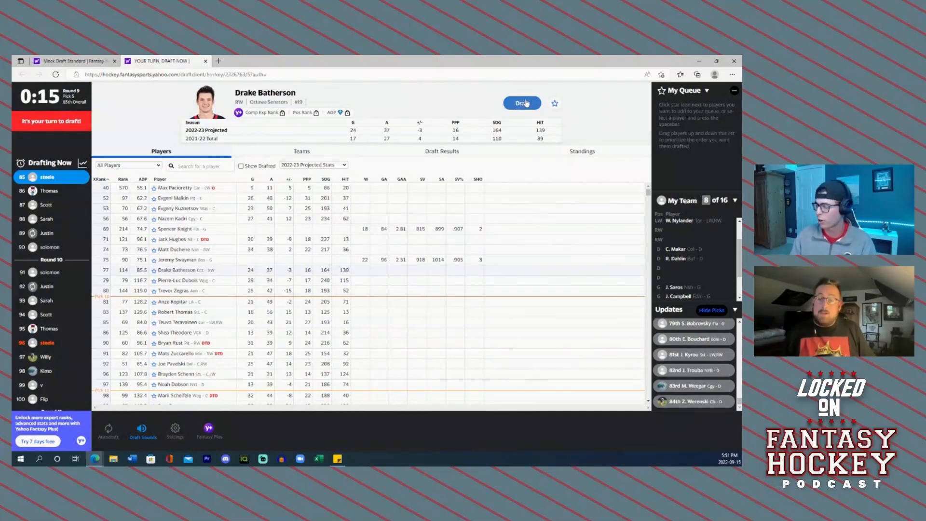
Draft Drake Batherson from his player card as a right winger
{"action": "left_click", "coordinate": [522, 103]}
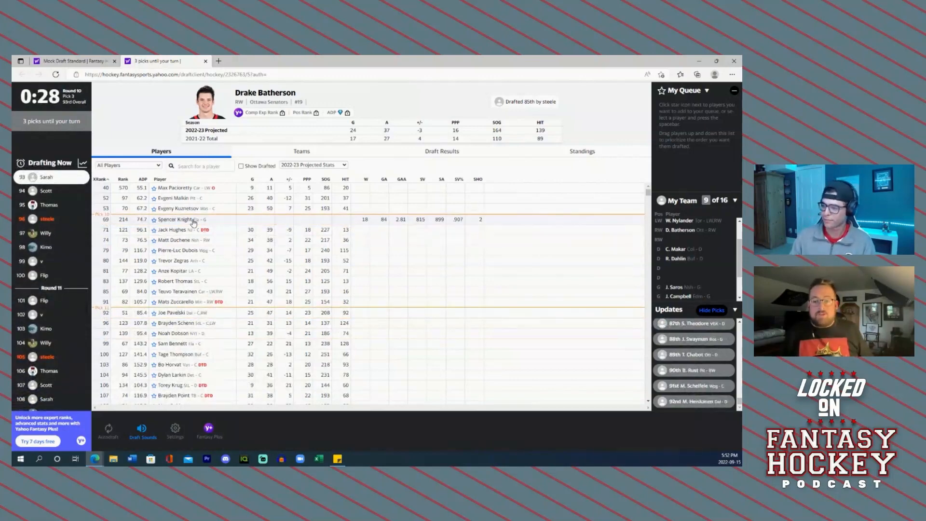
{"action": "left_click", "coordinate": [127, 165]}
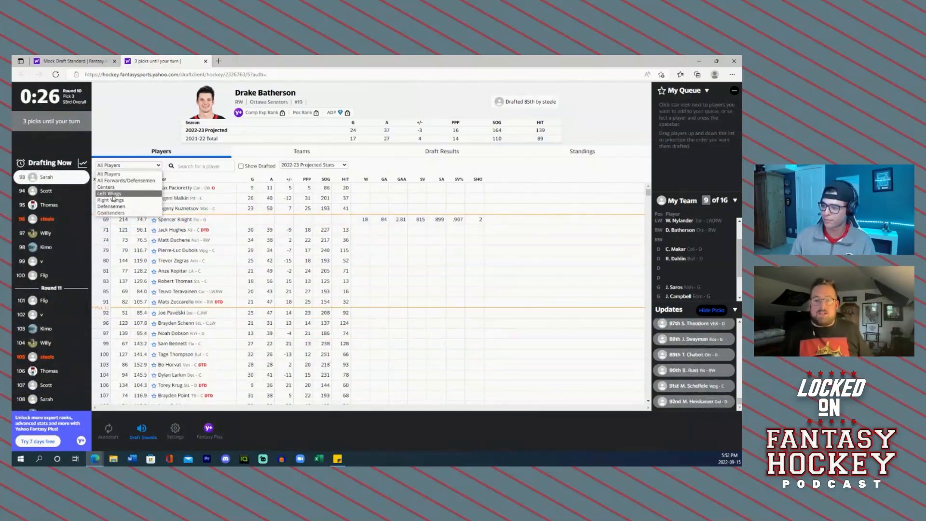
Show only defensemen and scroll down through the list
{"action": "left_click", "coordinate": [112, 206]}
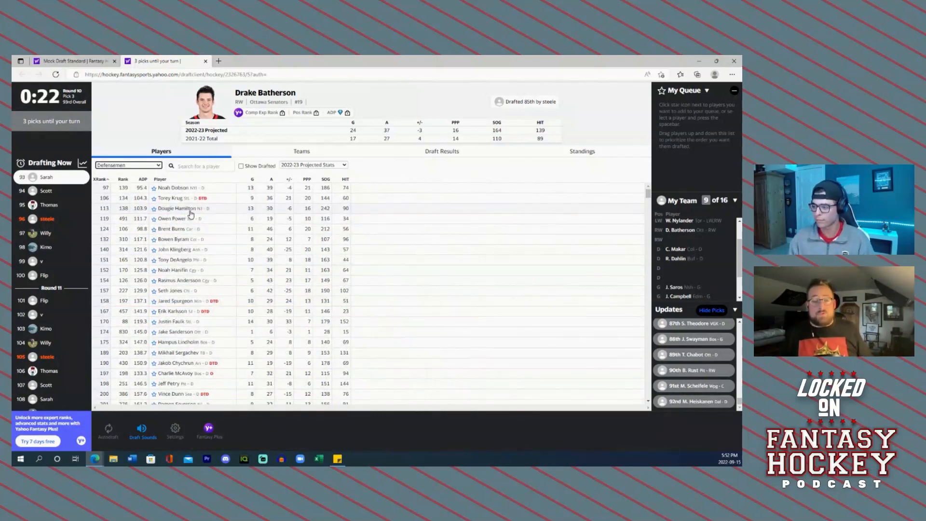
{"action": "mouse_move", "coordinate": [209, 260]}
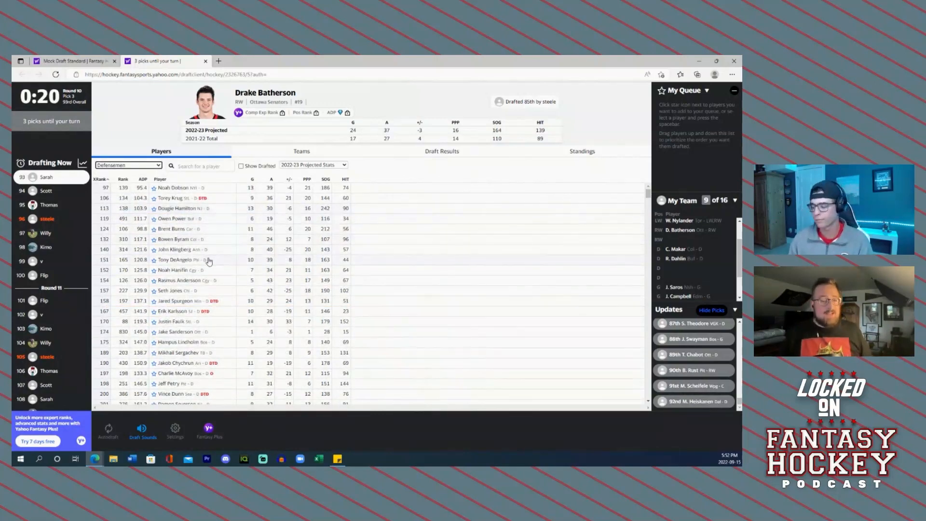
{"action": "scroll", "scroll_direction": "down", "scroll_amount": 3}
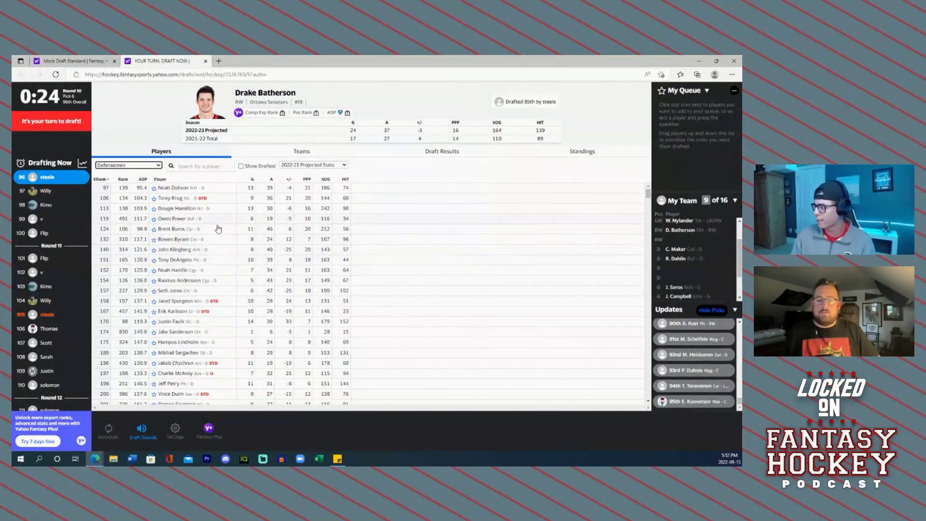
{"action": "mouse_move", "coordinate": [165, 229]}
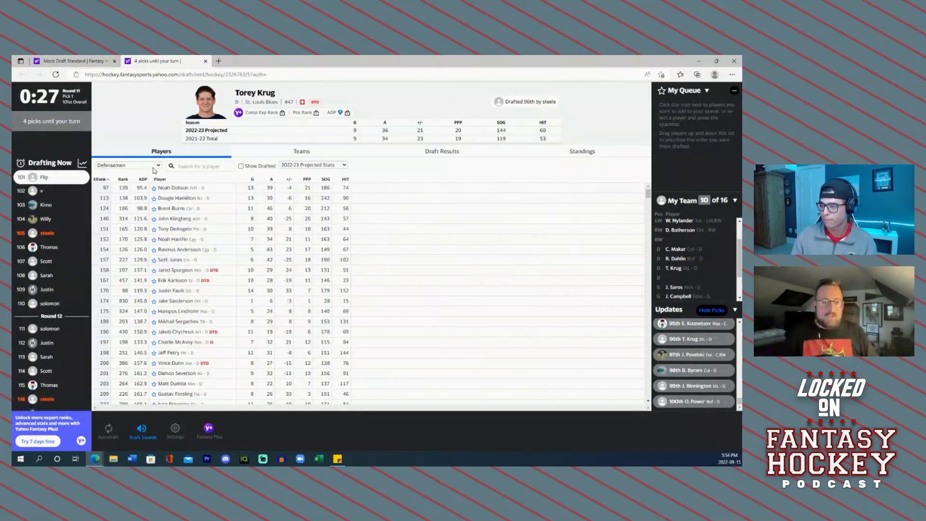
Switch the position filter back to All Players as pick 105 arrives
{"action": "left_click", "coordinate": [127, 165]}
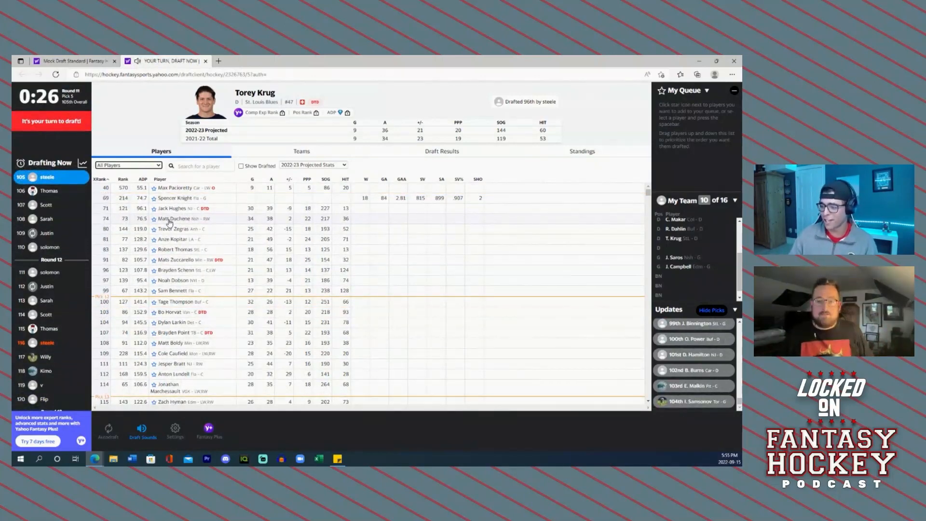
Select Matt Duchene and draft him 105th as the team's eleventh player
{"action": "left_click", "coordinate": [173, 218]}
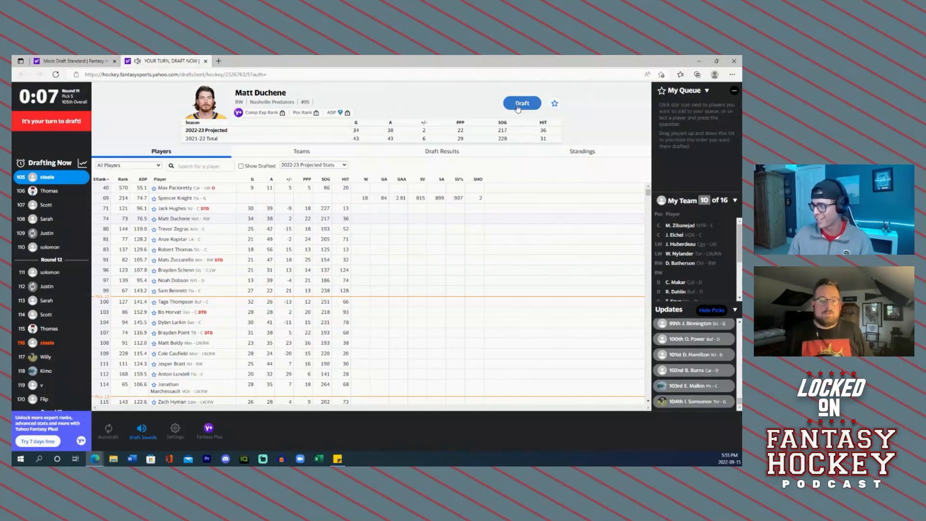
{"action": "left_click", "coordinate": [522, 103]}
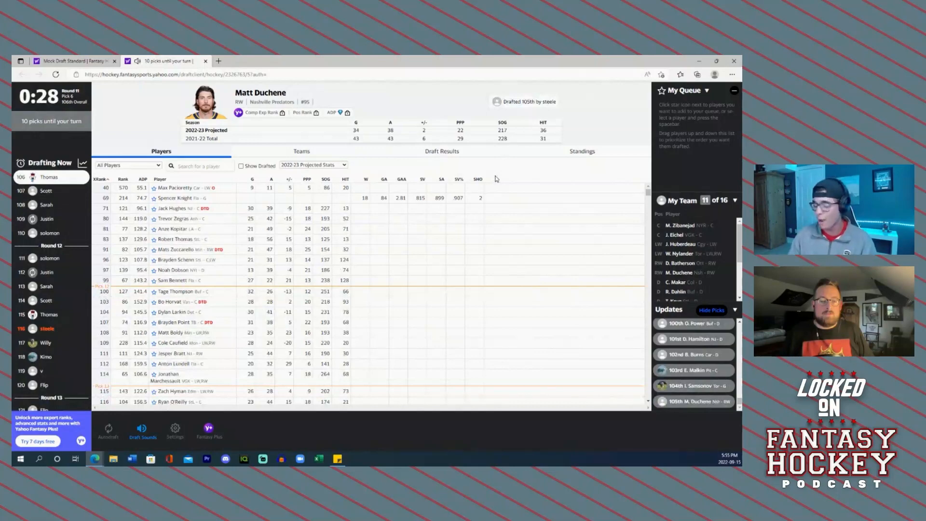
{"action": "mouse_move", "coordinate": [520, 260]}
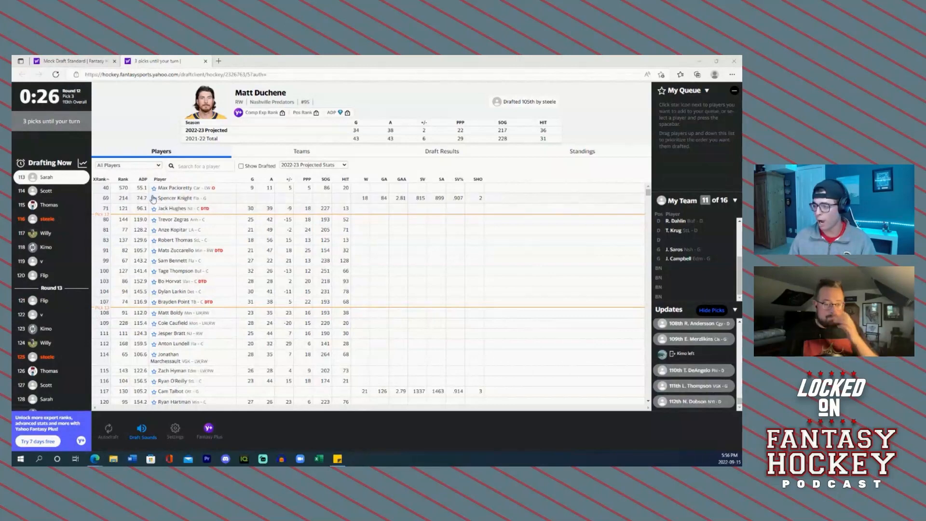
Open the position filter dropdown while pick 114 is running
{"action": "left_click", "coordinate": [128, 165]}
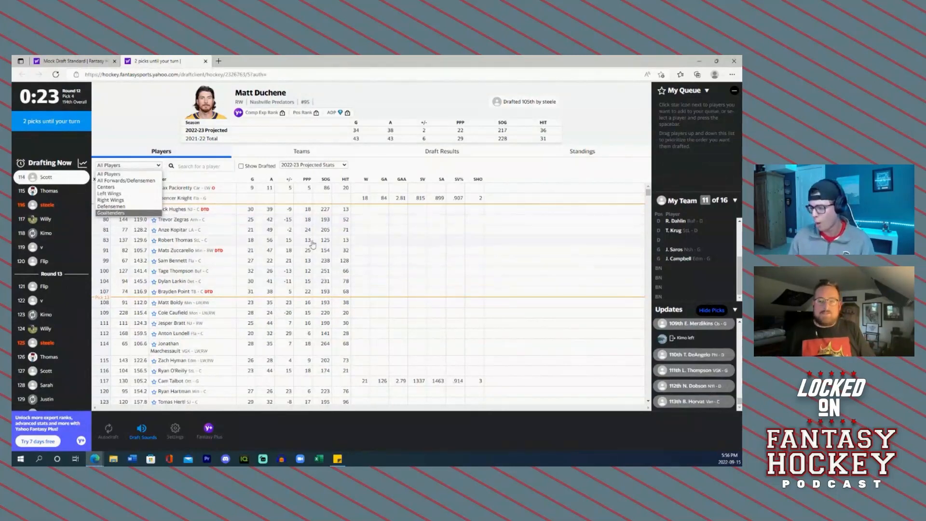
Filter the player list to goaltenders and draft Cam Talbot at pick 116
{"action": "left_click", "coordinate": [127, 164]}
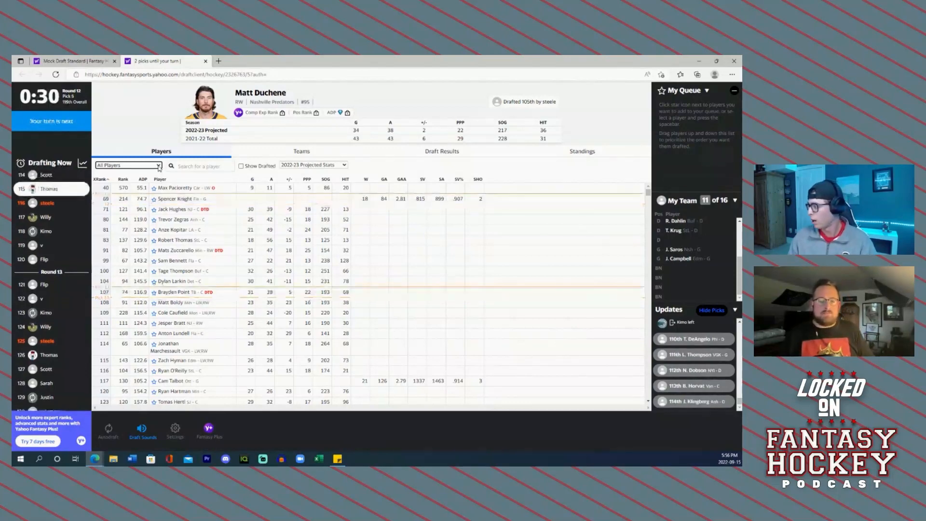
{"action": "left_click", "coordinate": [128, 165]}
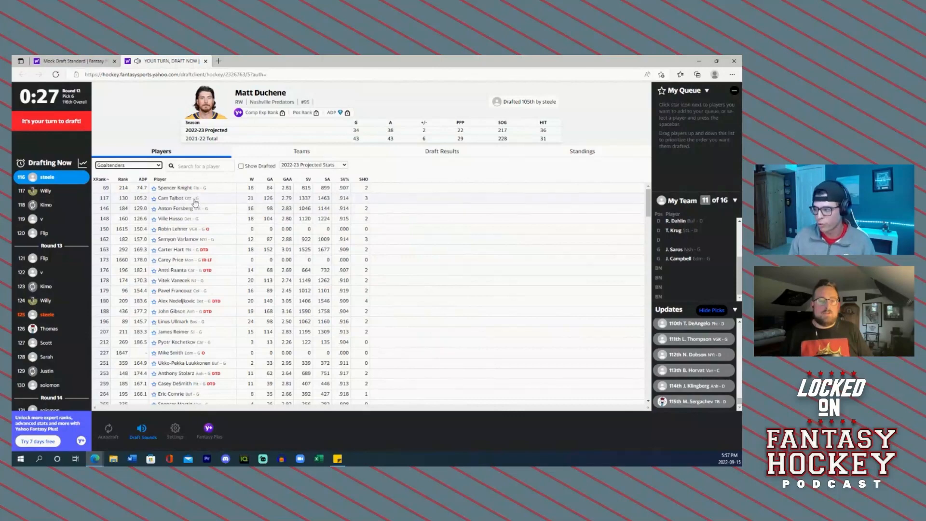
{"action": "mouse_move", "coordinate": [201, 259]}
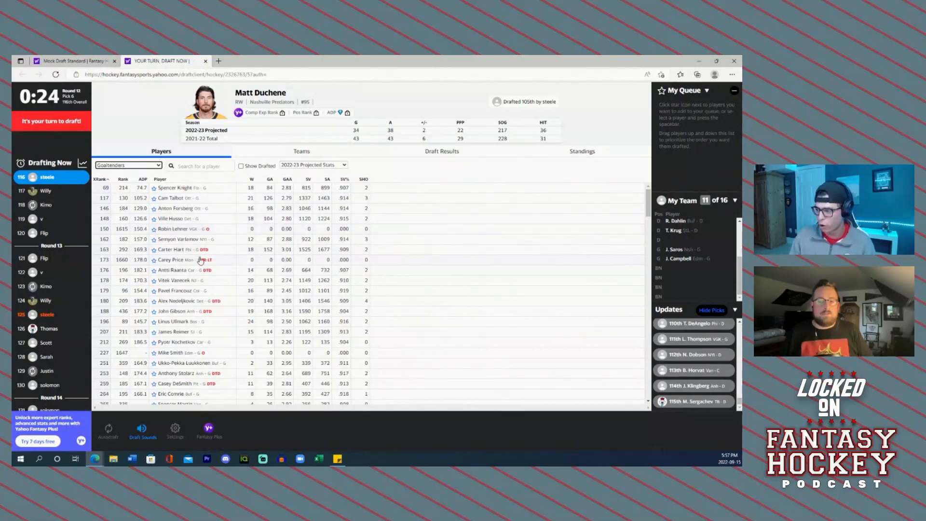
{"action": "mouse_move", "coordinate": [185, 239]}
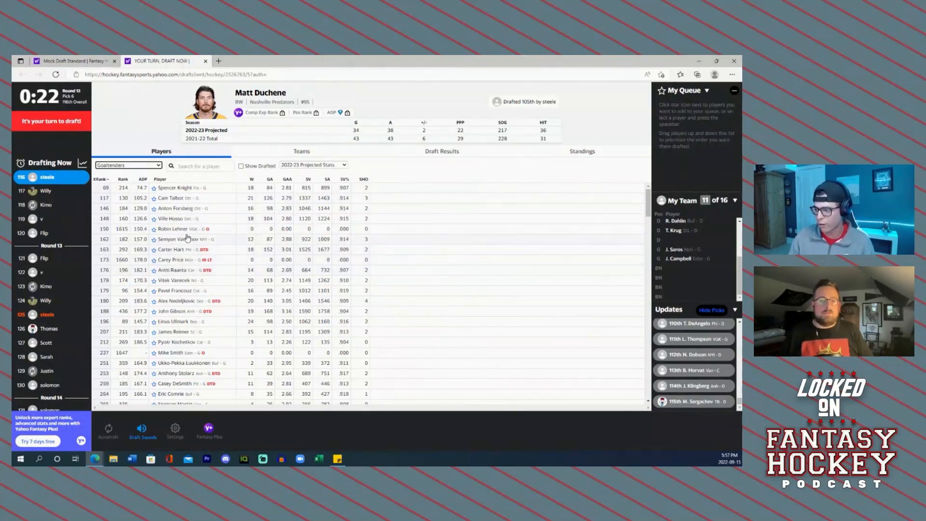
{"action": "left_click", "coordinate": [171, 198]}
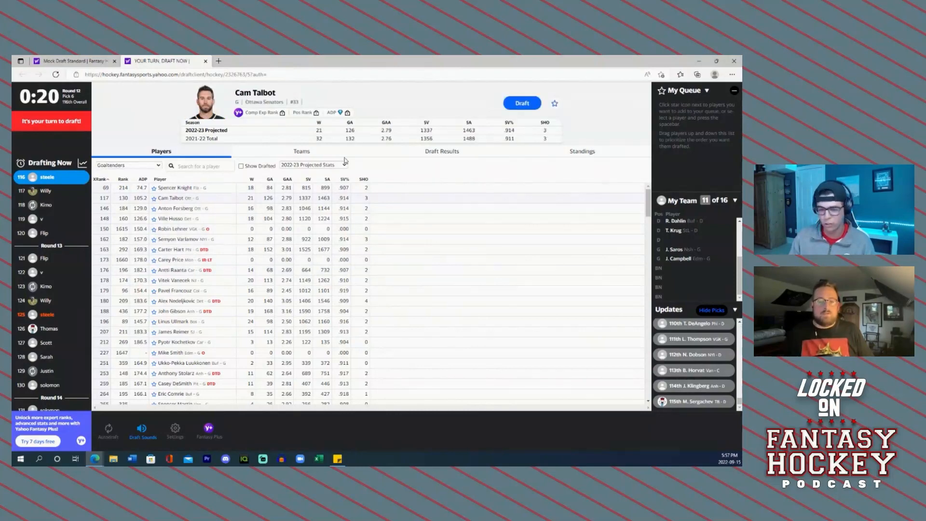
{"action": "left_click", "coordinate": [522, 103]}
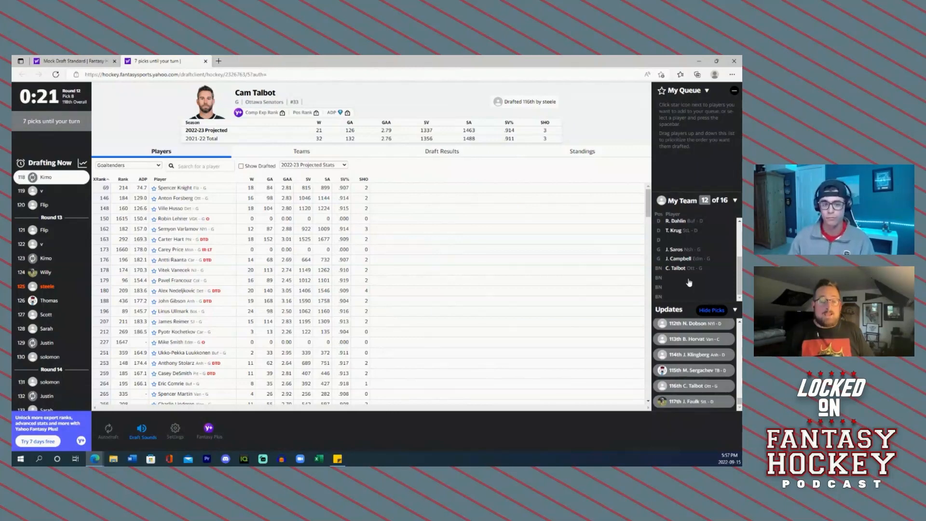
{"action": "left_click", "coordinate": [128, 165]}
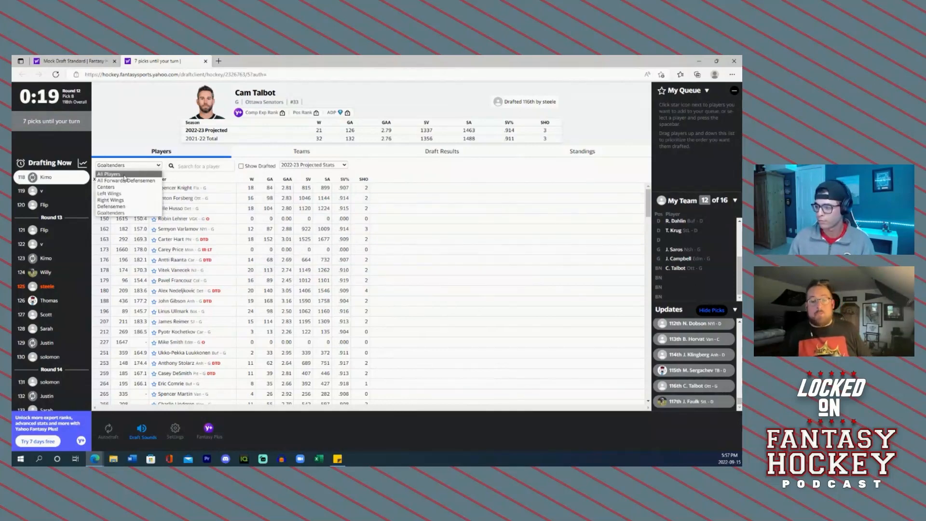
Filter to defensemen and star Jake Sanderson into My Queue
{"action": "left_click", "coordinate": [112, 205]}
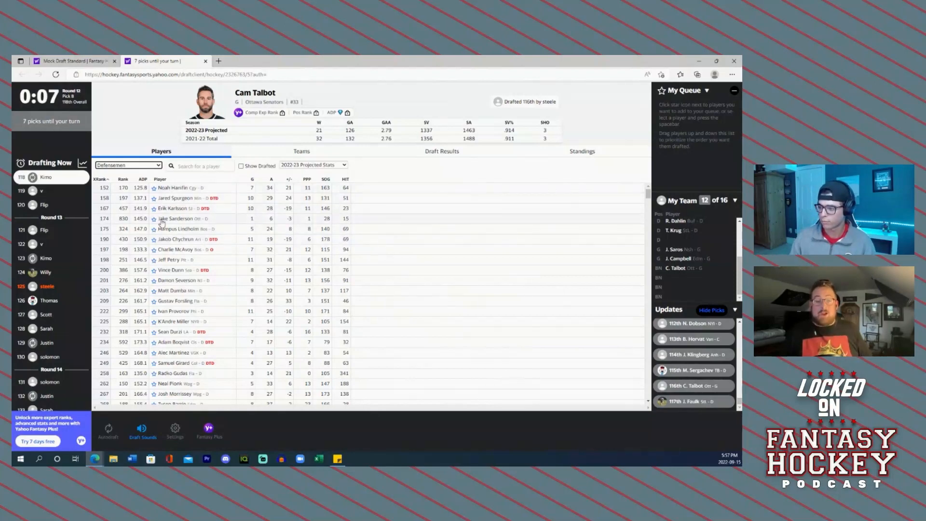
{"action": "left_click", "coordinate": [129, 165]}
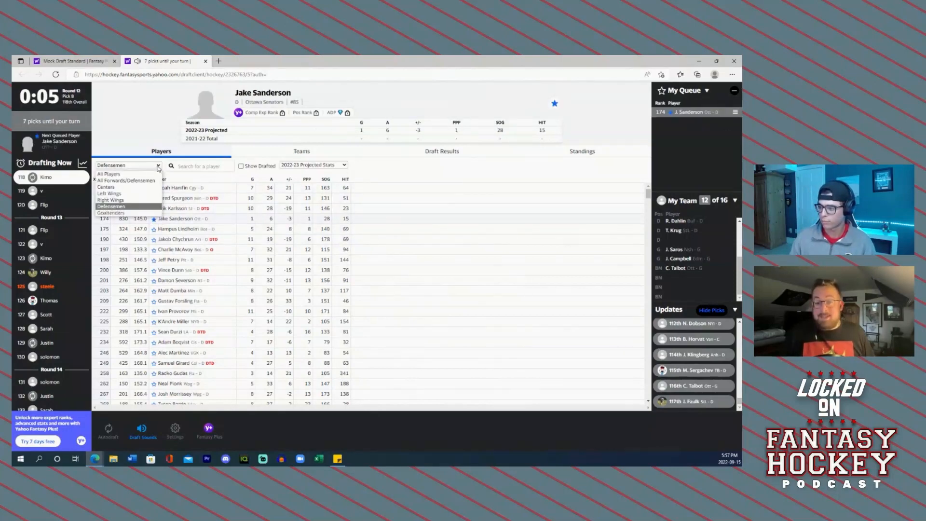
{"action": "left_click", "coordinate": [101, 173]}
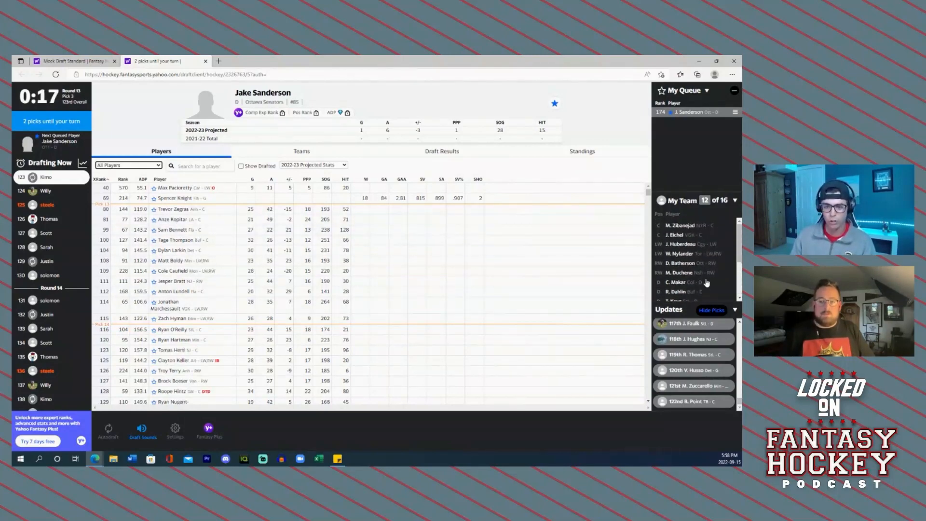
{"action": "mouse_move", "coordinate": [706, 272]}
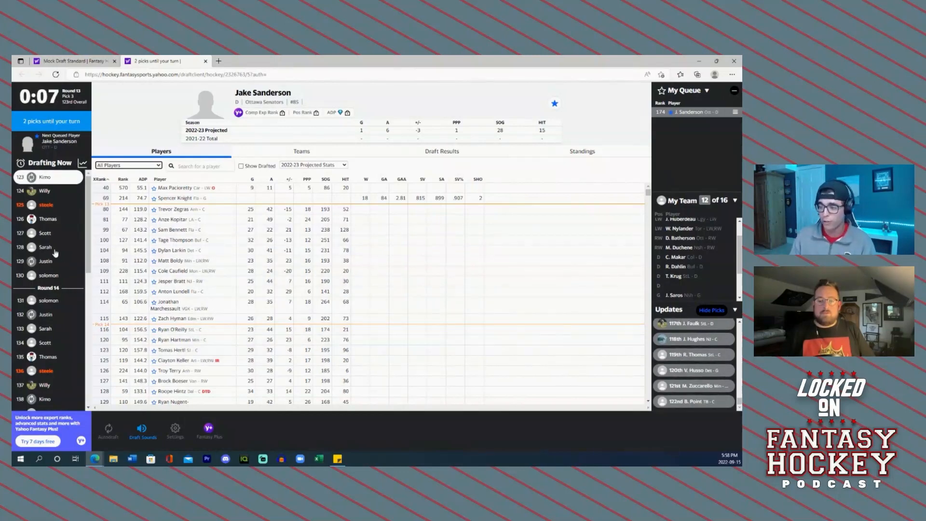
{"action": "mouse_move", "coordinate": [329, 270]}
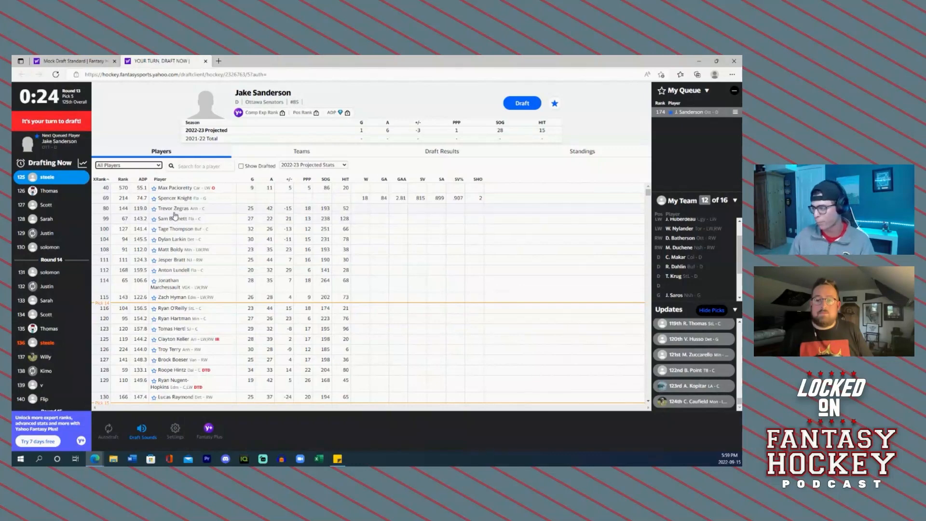
{"action": "mouse_move", "coordinate": [329, 248]}
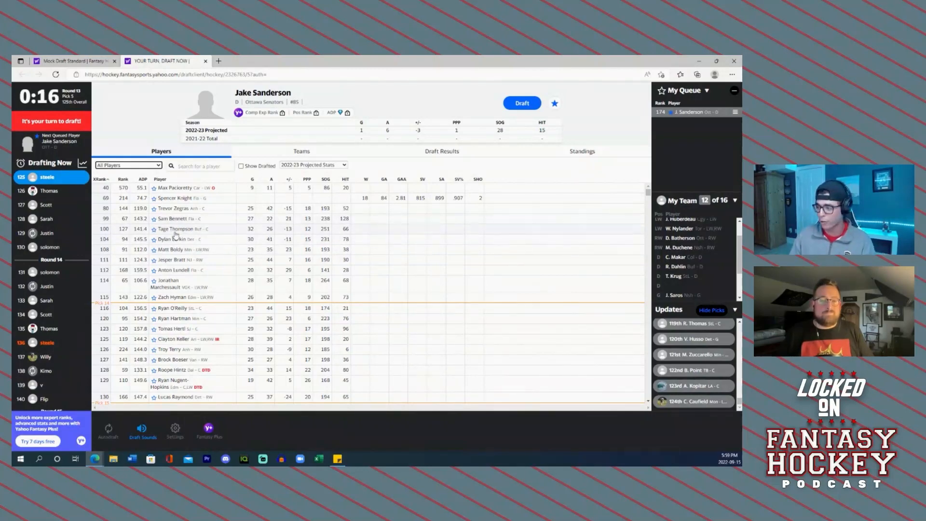
Select Tage Thompson's player card and draft him at pick 125
{"action": "left_click", "coordinate": [175, 228]}
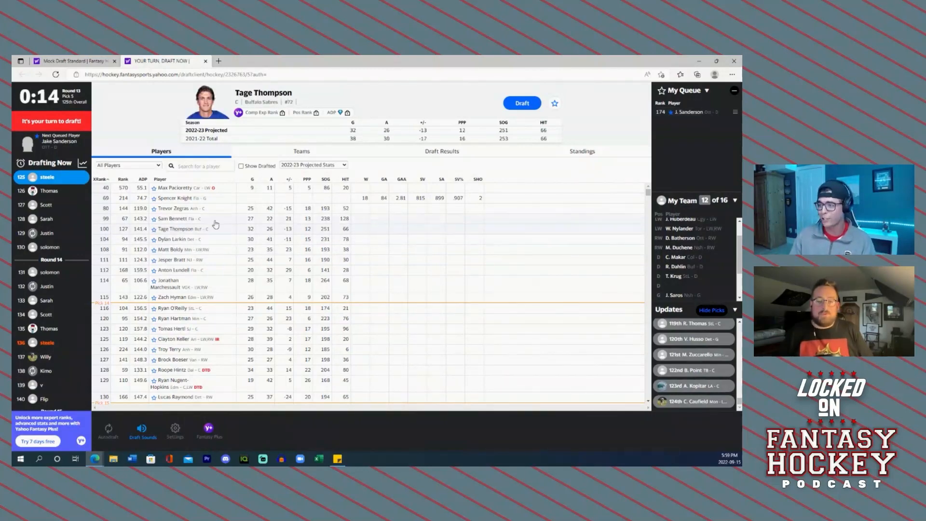
{"action": "left_click", "coordinate": [521, 102]}
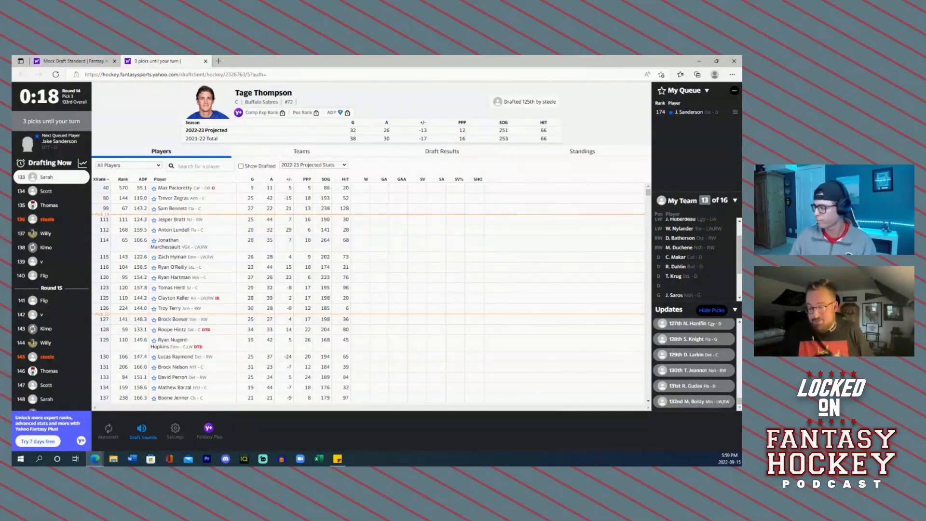
Filter the list to defensemen and draft Gustav Forsling at pick 136
{"action": "left_click", "coordinate": [128, 165]}
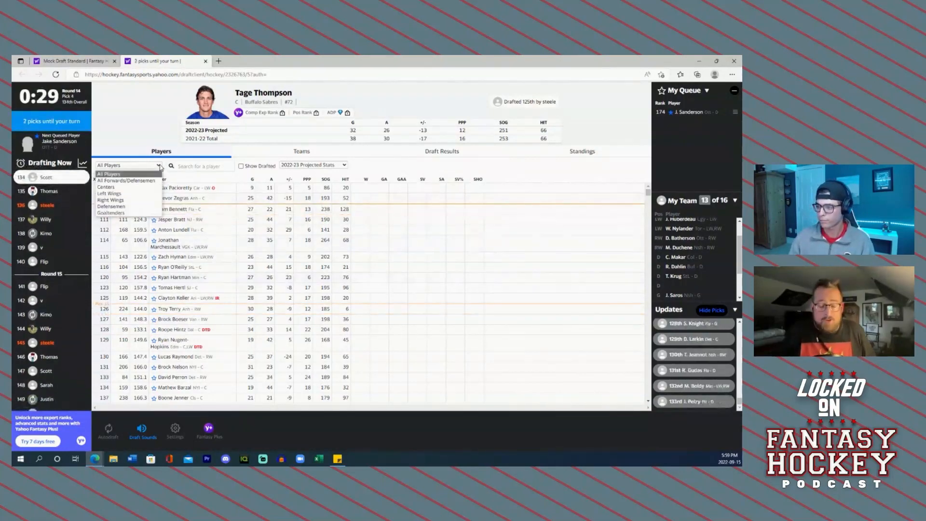
{"action": "left_click", "coordinate": [113, 206]}
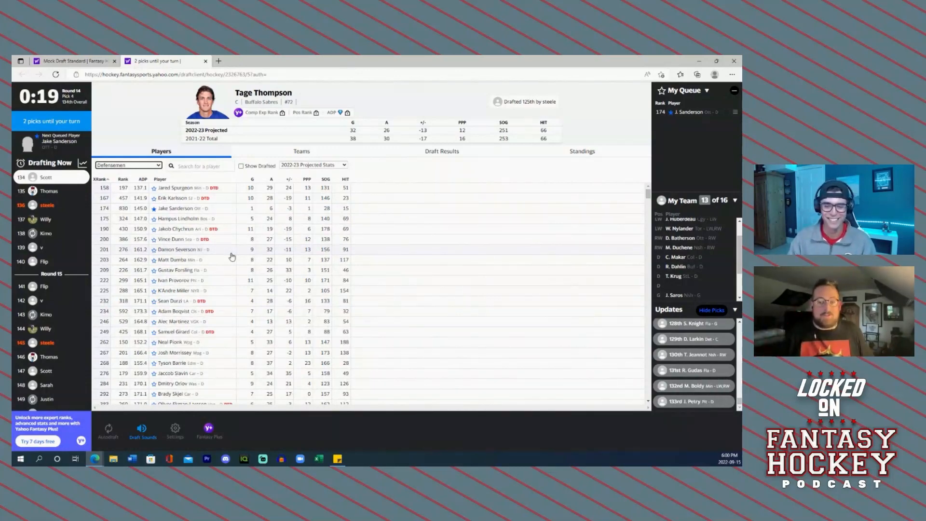
{"action": "mouse_move", "coordinate": [212, 271]}
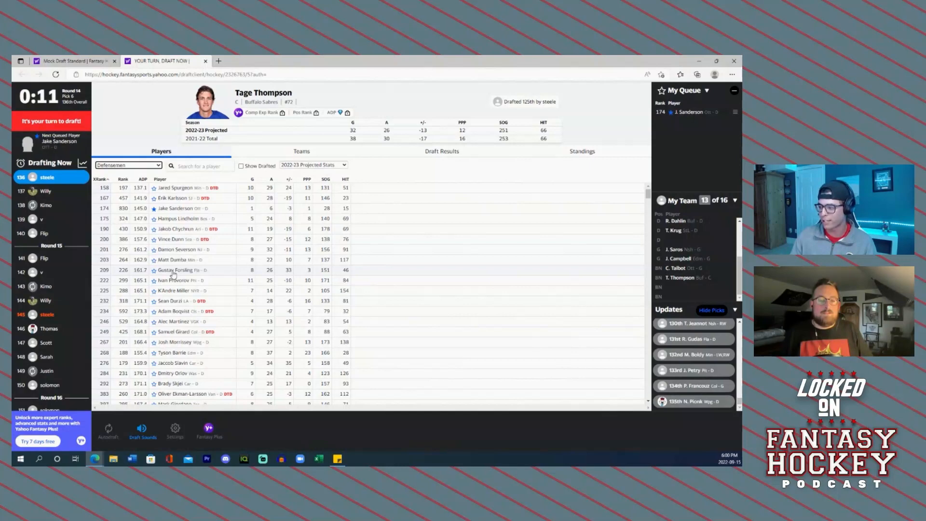
{"action": "left_click", "coordinate": [172, 270]}
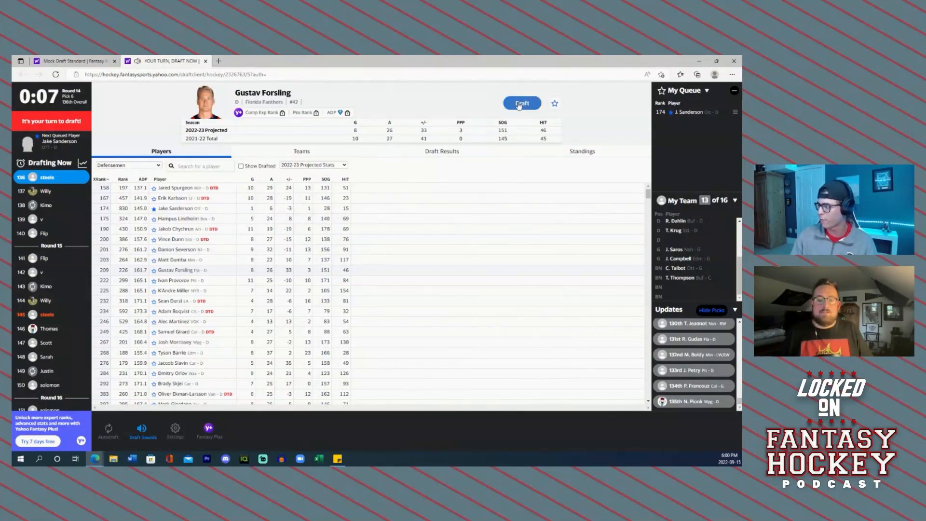
{"action": "left_click", "coordinate": [522, 104]}
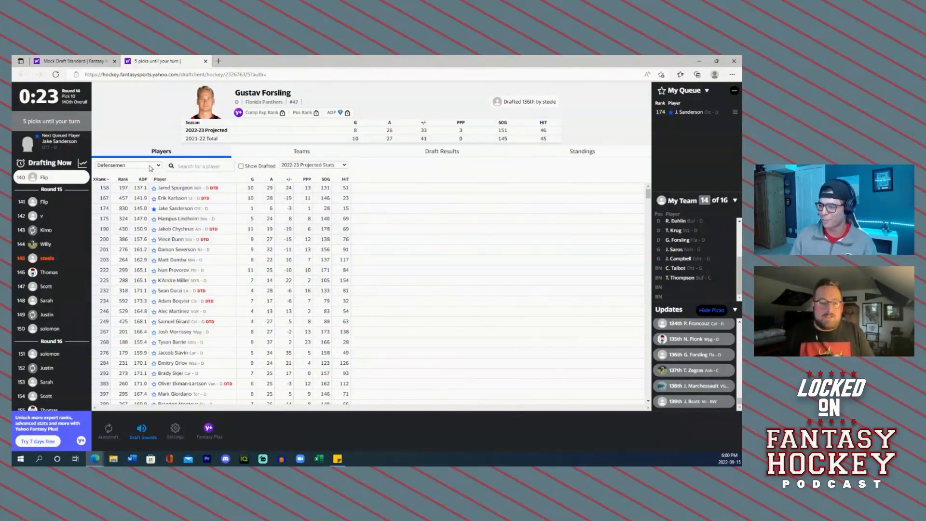
Switch the position filter back to All Players
{"action": "left_click", "coordinate": [128, 165]}
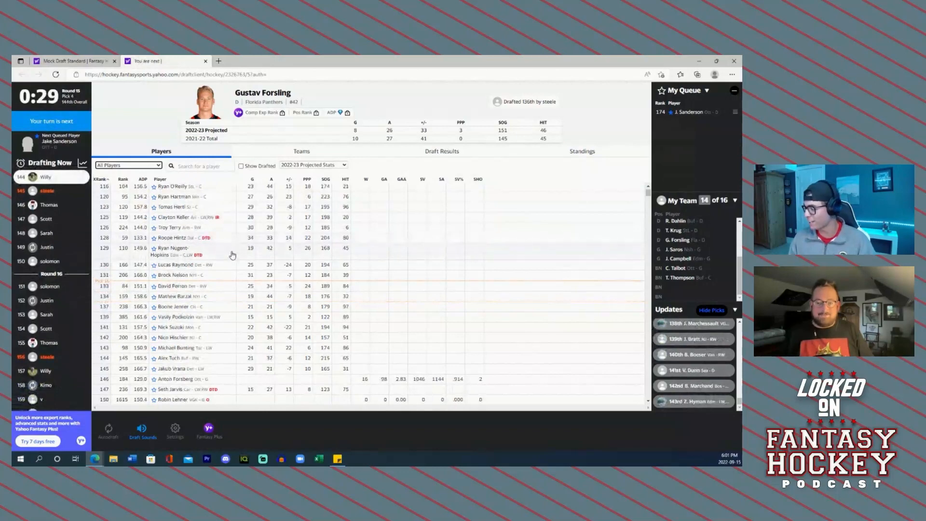
{"action": "mouse_move", "coordinate": [177, 196]}
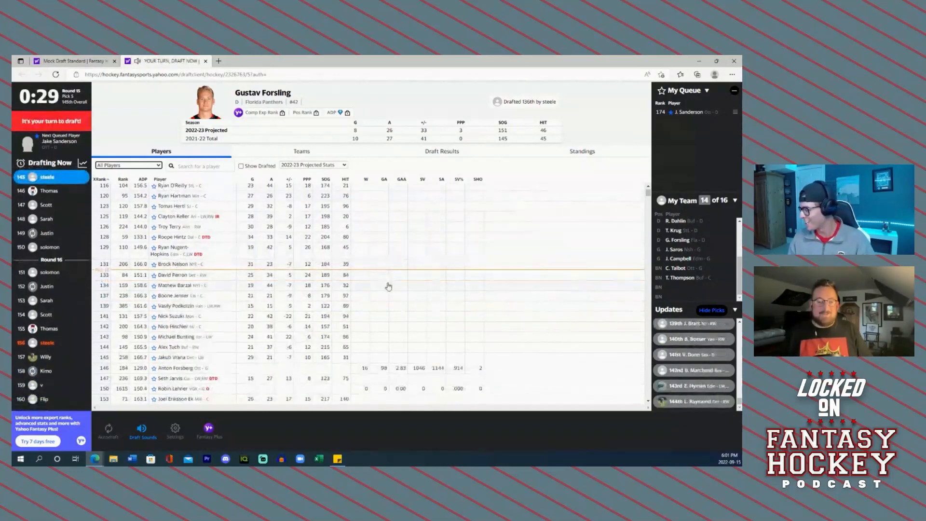
{"action": "mouse_move", "coordinate": [449, 259]}
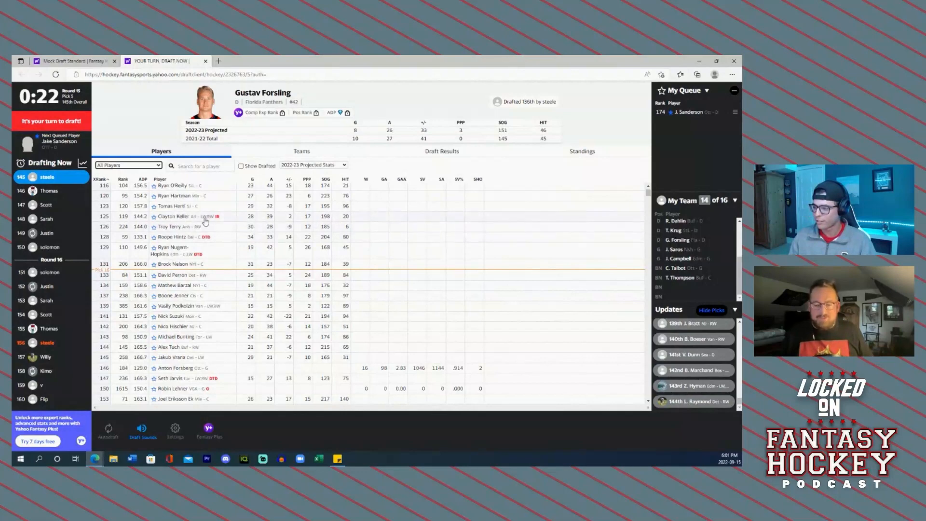
{"action": "mouse_move", "coordinate": [205, 219]}
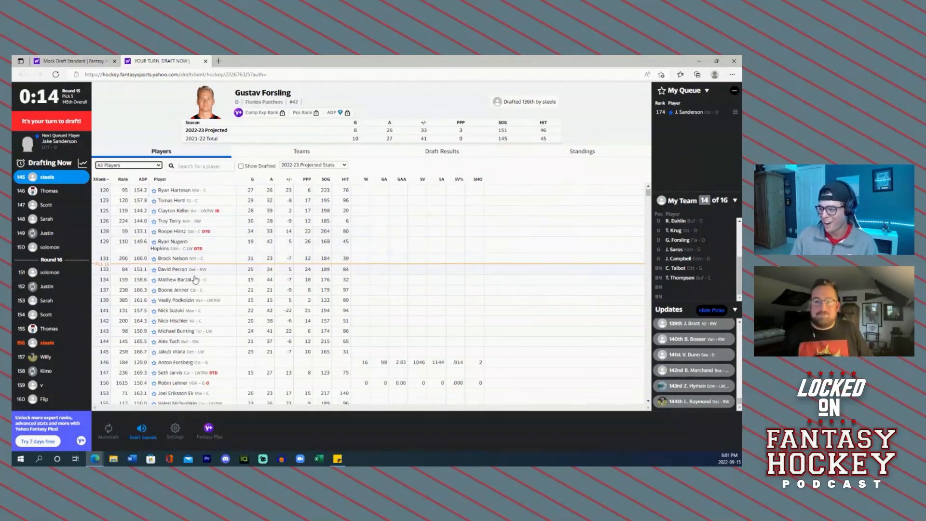
Scroll the Players list to Troy Terry for the round 15 pick
{"action": "scroll", "scroll_direction": "down", "scroll_amount": 3}
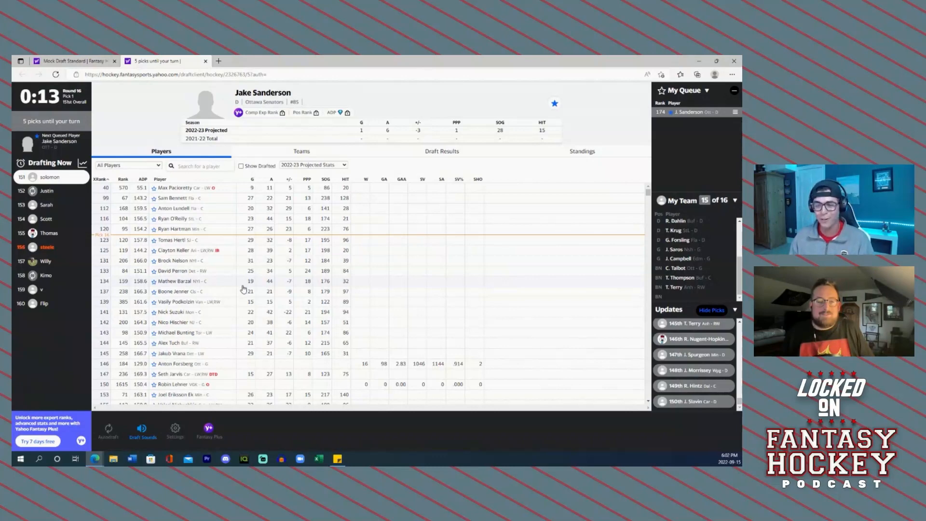
{"action": "mouse_move", "coordinate": [230, 302]}
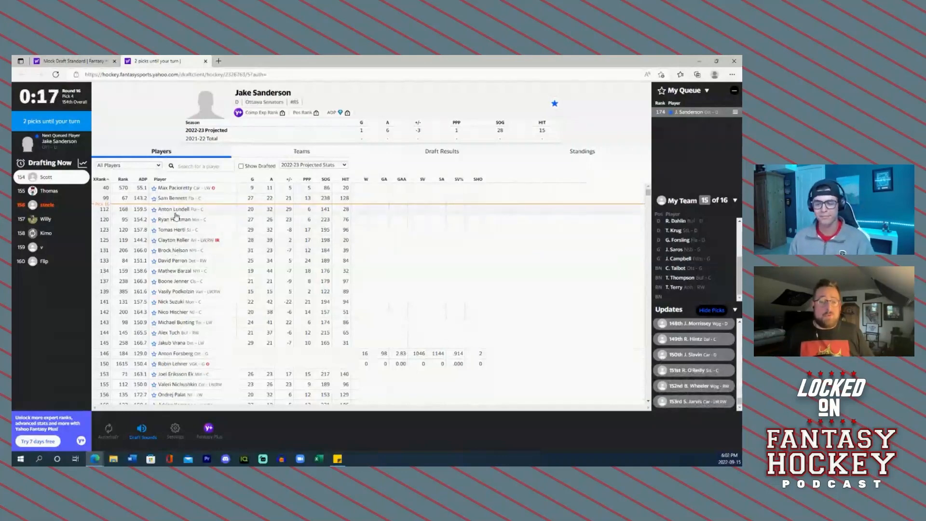
{"action": "mouse_move", "coordinate": [531, 356]}
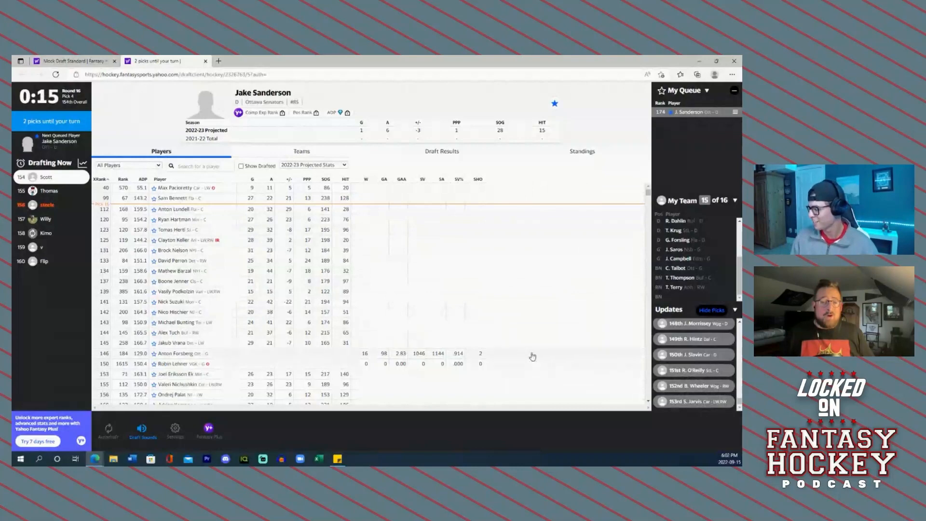
{"action": "mouse_move", "coordinate": [231, 255]}
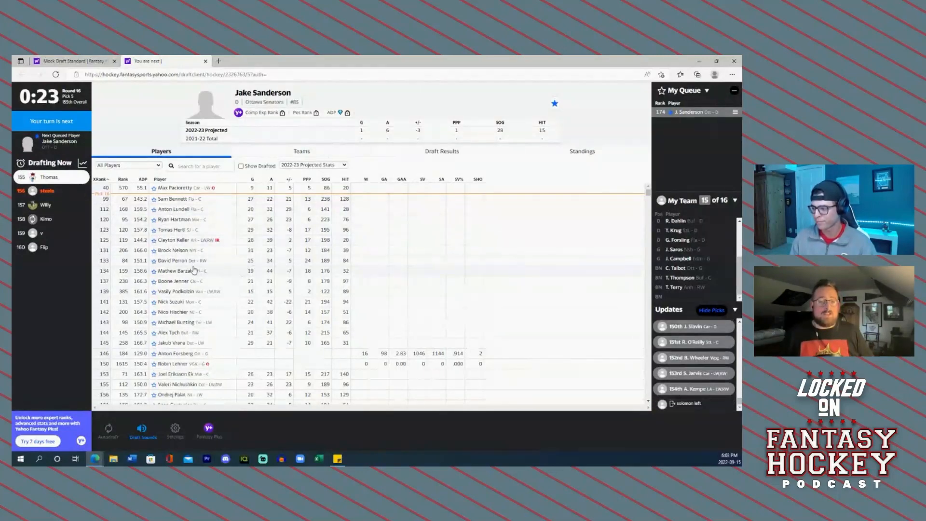
Scroll the Players list while other teams pick, until pick 155 is on the clock
{"action": "scroll", "scroll_direction": "down", "scroll_amount": 3}
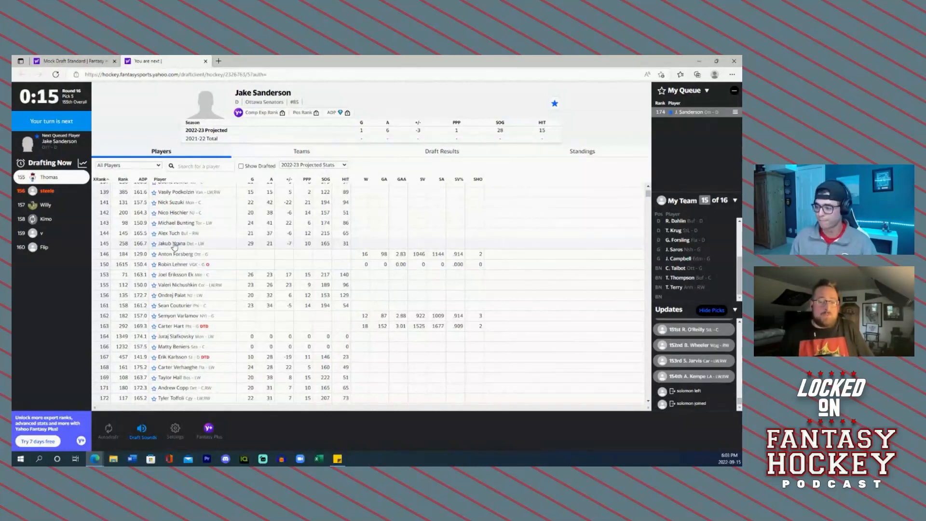
{"action": "mouse_move", "coordinate": [180, 215]}
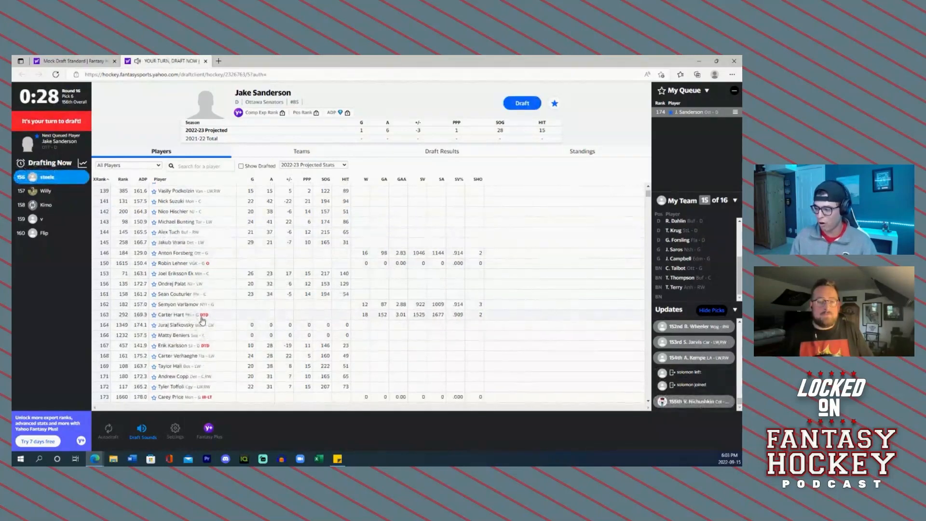
Draft queued defenseman Jake Sanderson with pick 156 as the final roster spot
{"action": "scroll", "scroll_direction": "down", "scroll_amount": 3}
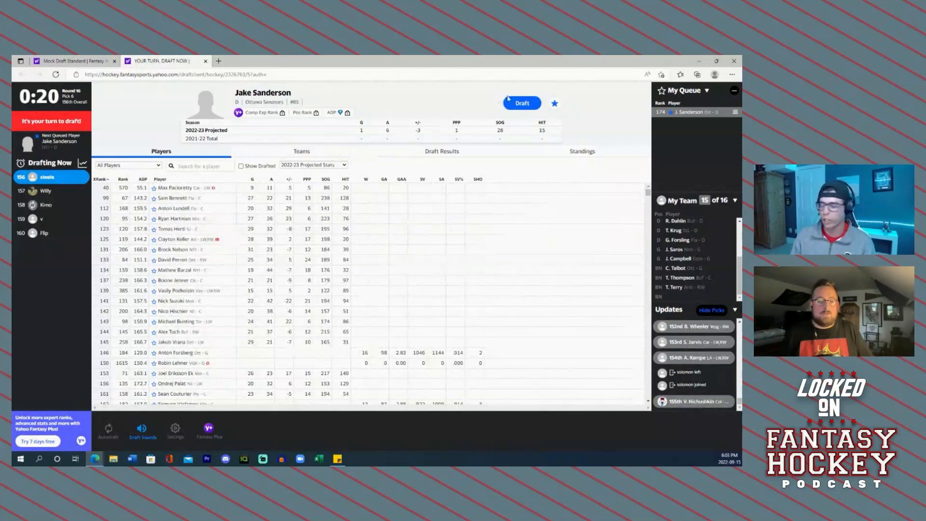
{"action": "left_click", "coordinate": [521, 103]}
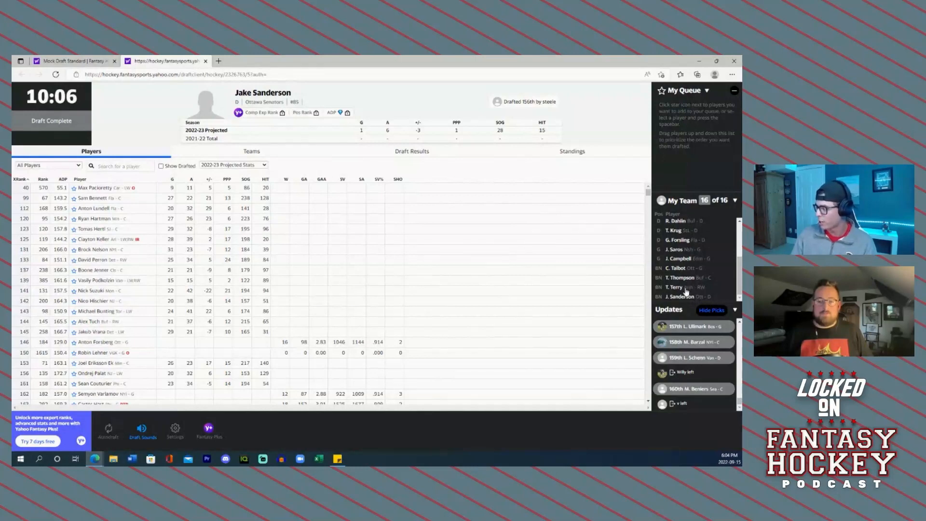
{"action": "mouse_move", "coordinate": [687, 289]}
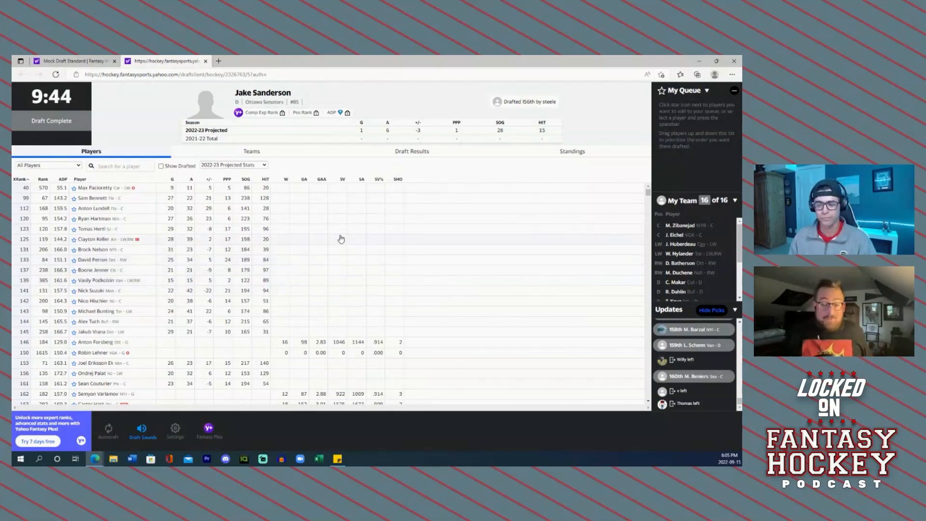
{"action": "mouse_move", "coordinate": [321, 265]}
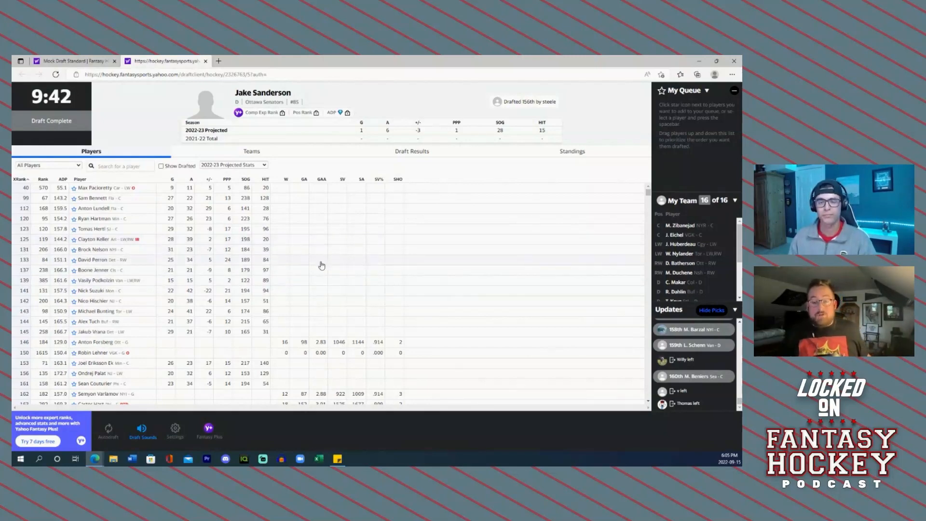